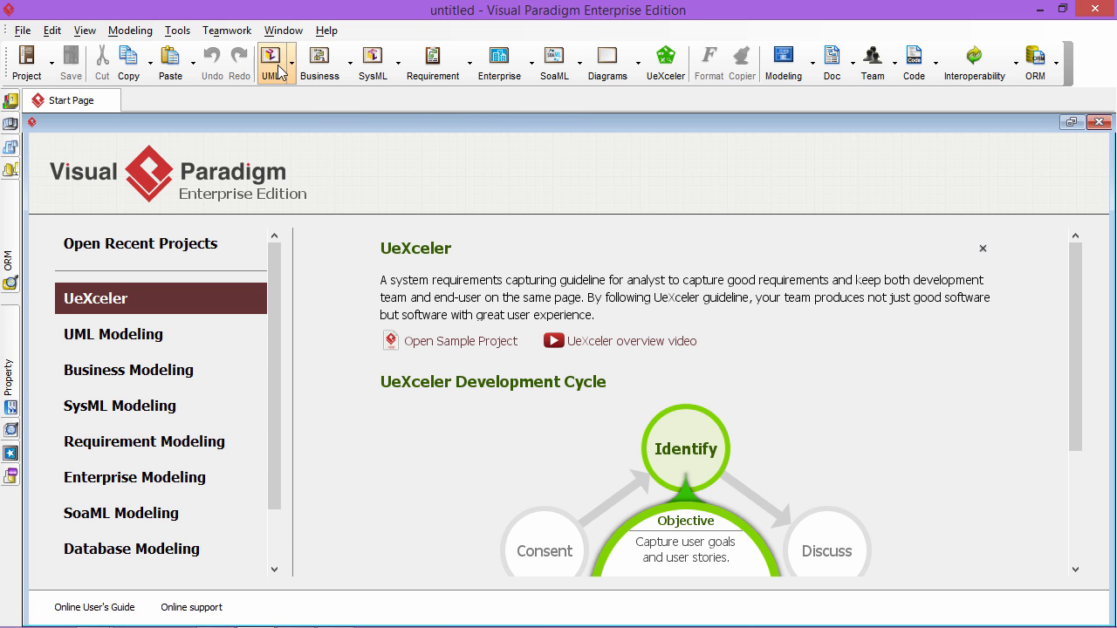
# Create a new blank sequence diagram, Sequence Diagram1, keeping the default name
pyautogui.click(271, 61)
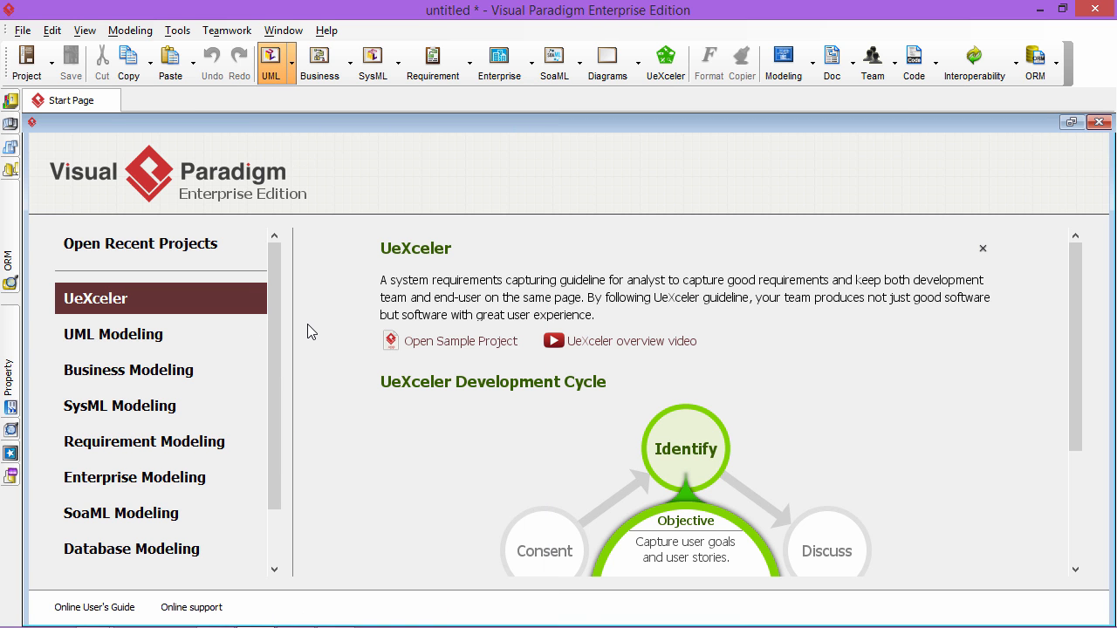
pyautogui.click(271, 61)
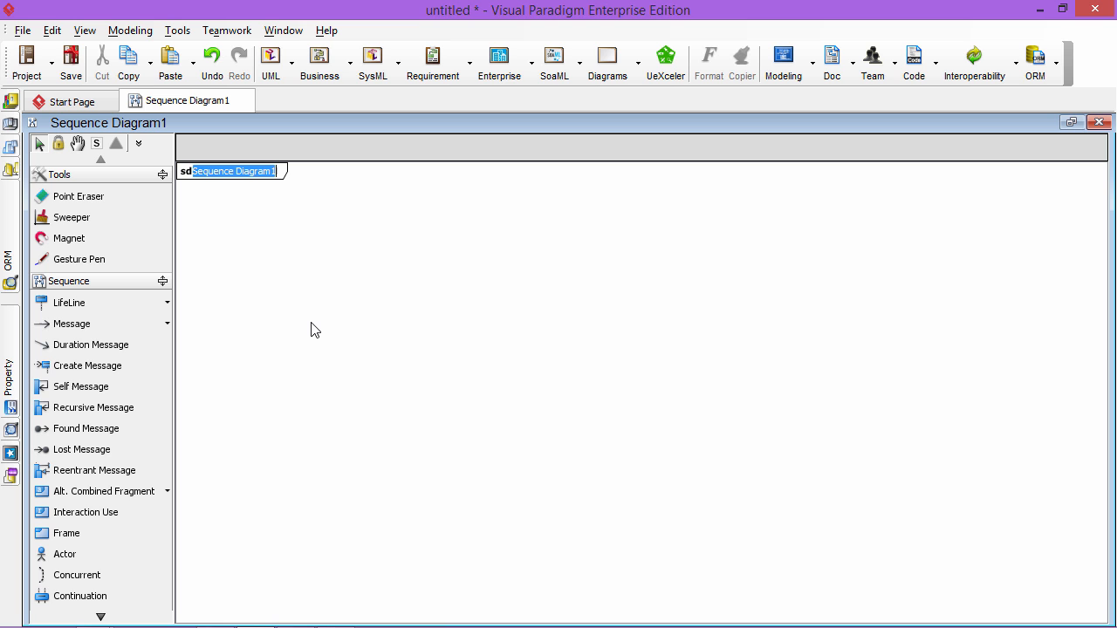
pyautogui.click(316, 330)
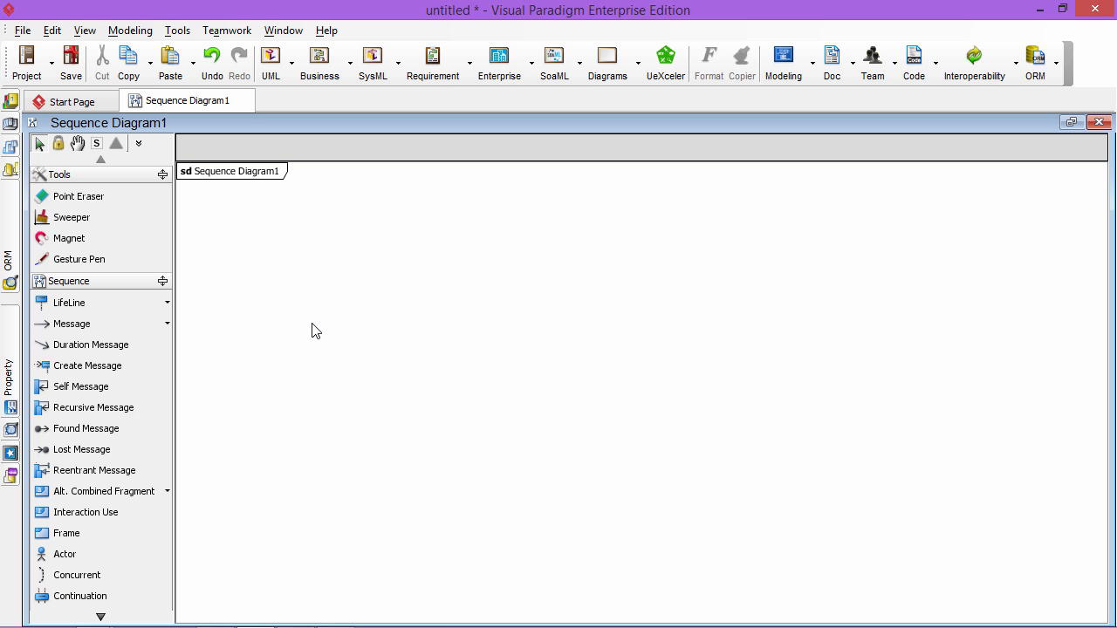
pyautogui.moveTo(307, 337)
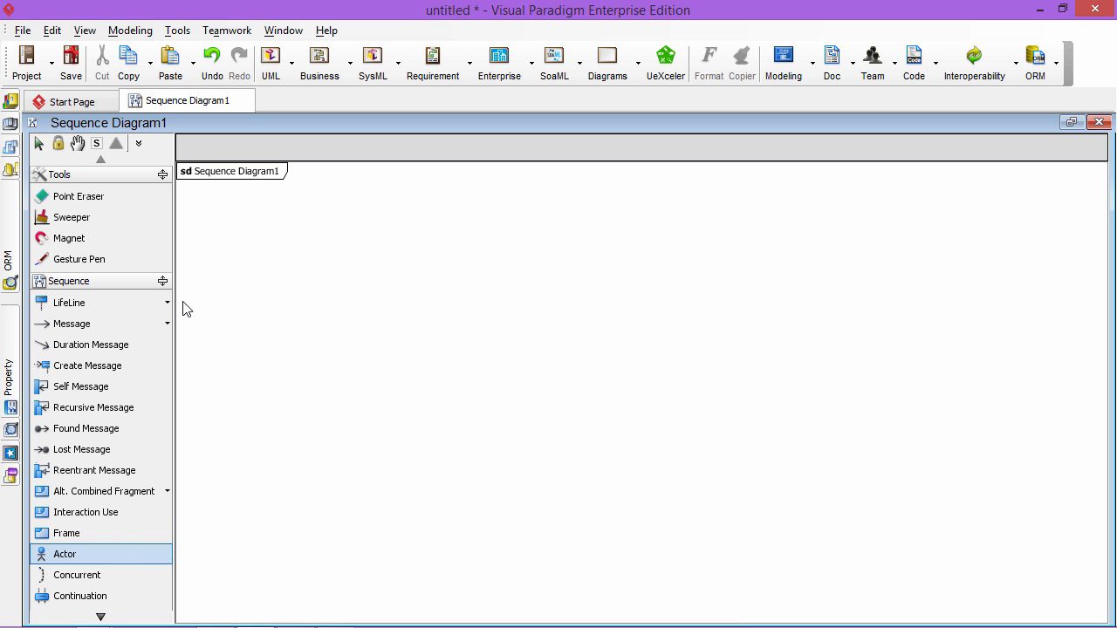
# Add a Buyer actor sending 1: select goods and 2: checkout to a new Shopping site lifeline
pyautogui.click(288, 219)
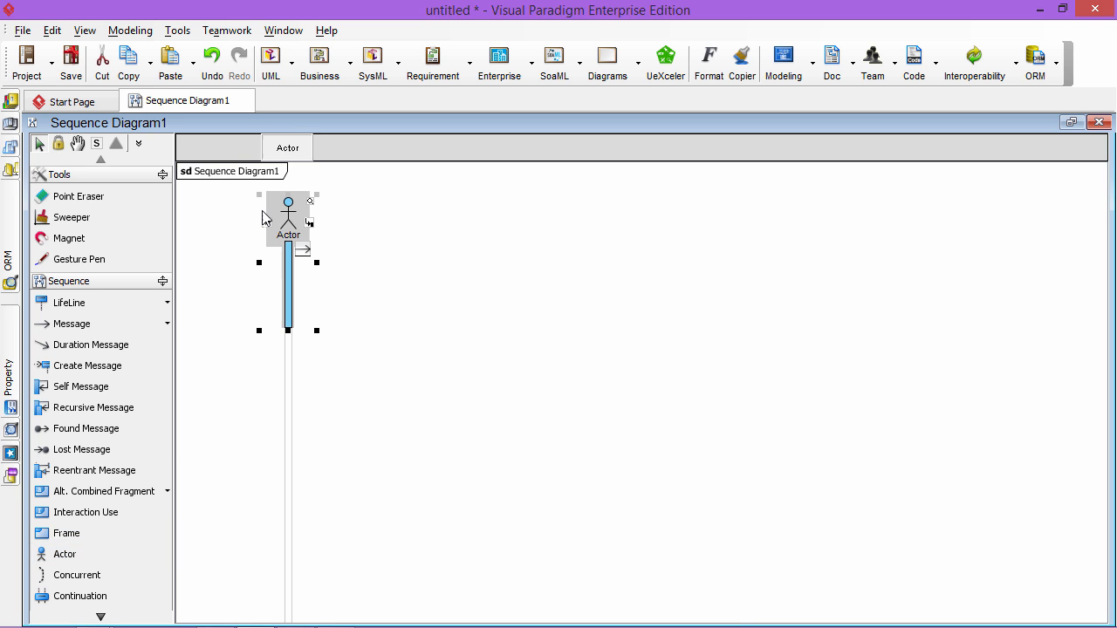
pyautogui.doubleClick(288, 234)
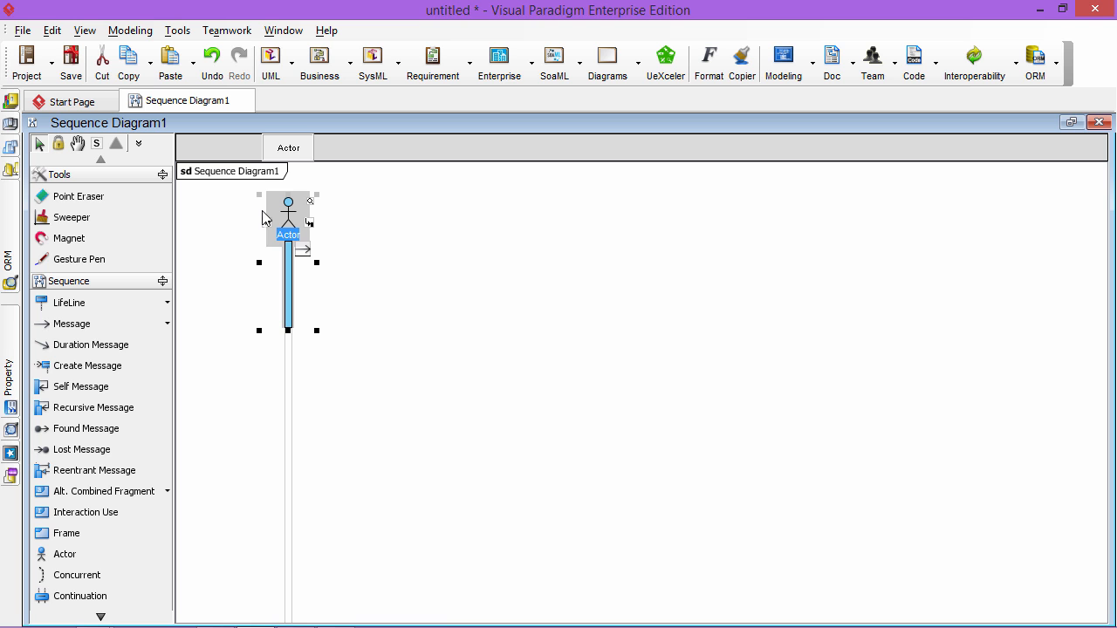
pyautogui.write('Buyer')
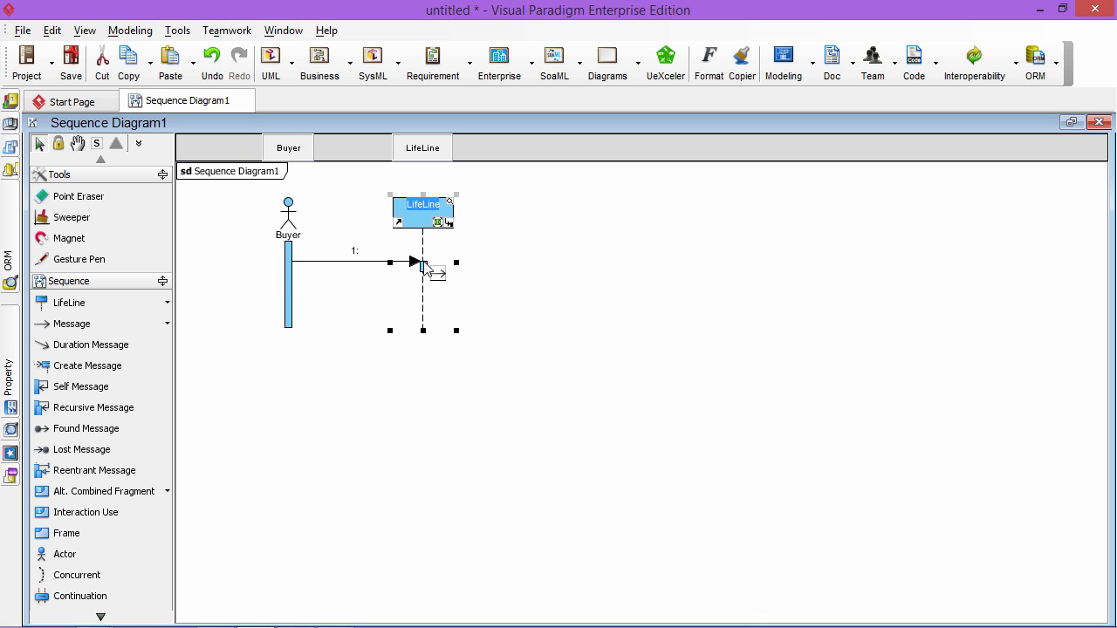
pyautogui.write('Shopping site')
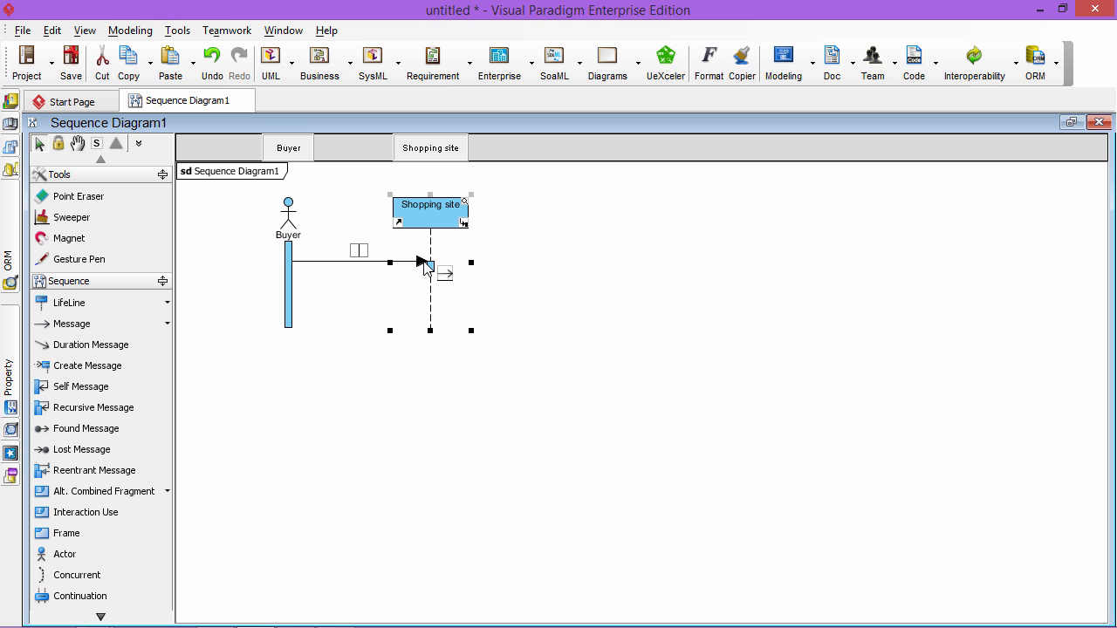
pyautogui.write('select goods')
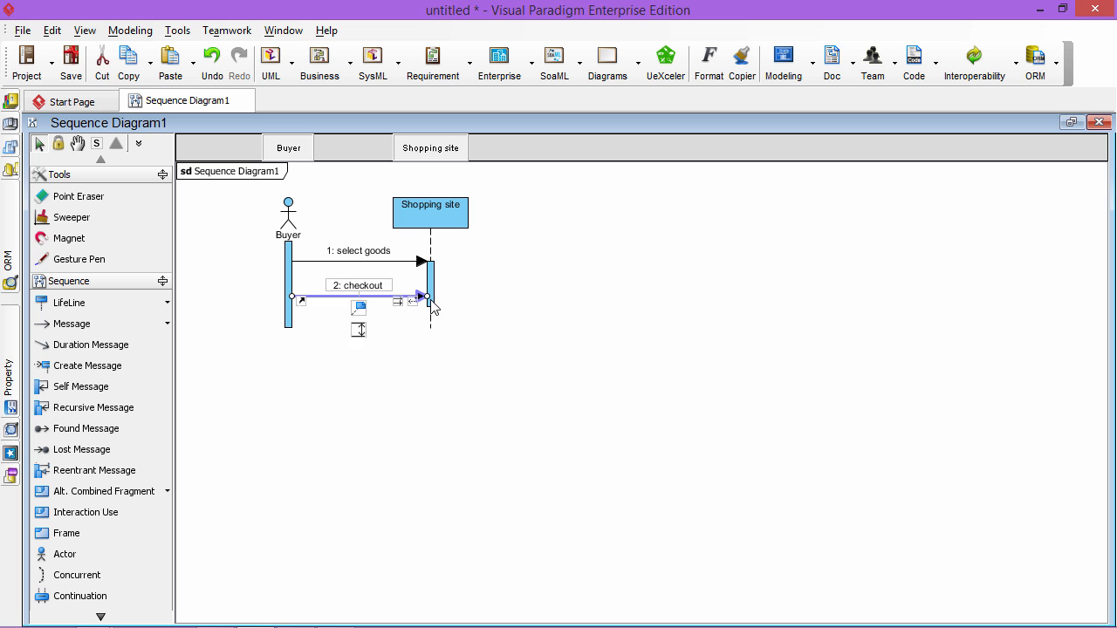
# Add a Credit card company lifeline receiving 2.1: charge credit card from Shopping site
pyautogui.click(426, 297)
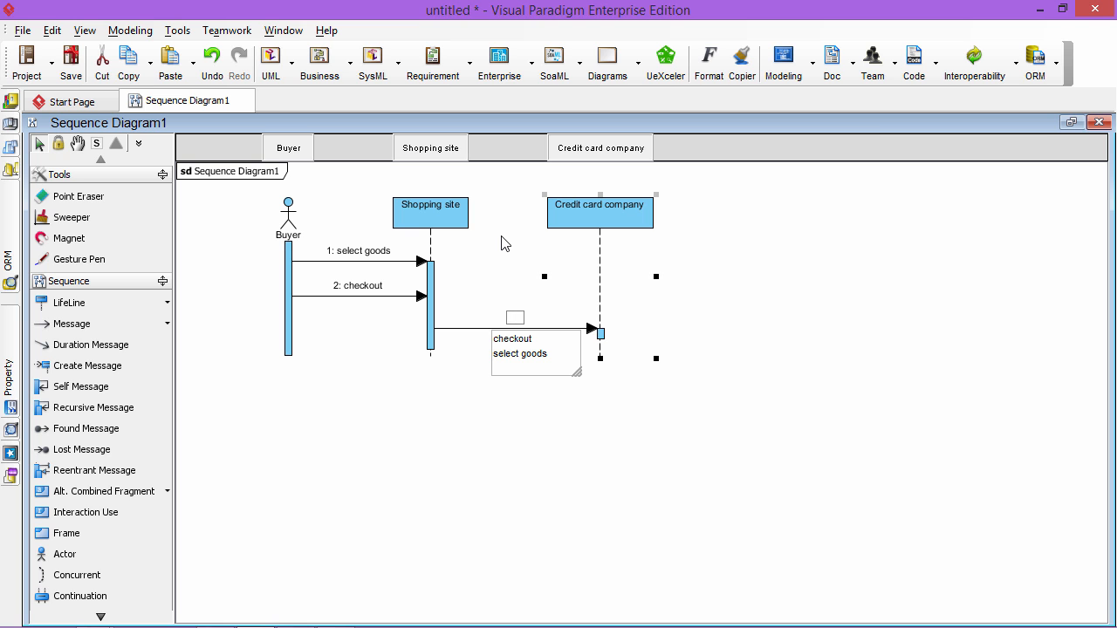
pyautogui.write('charge credit card')
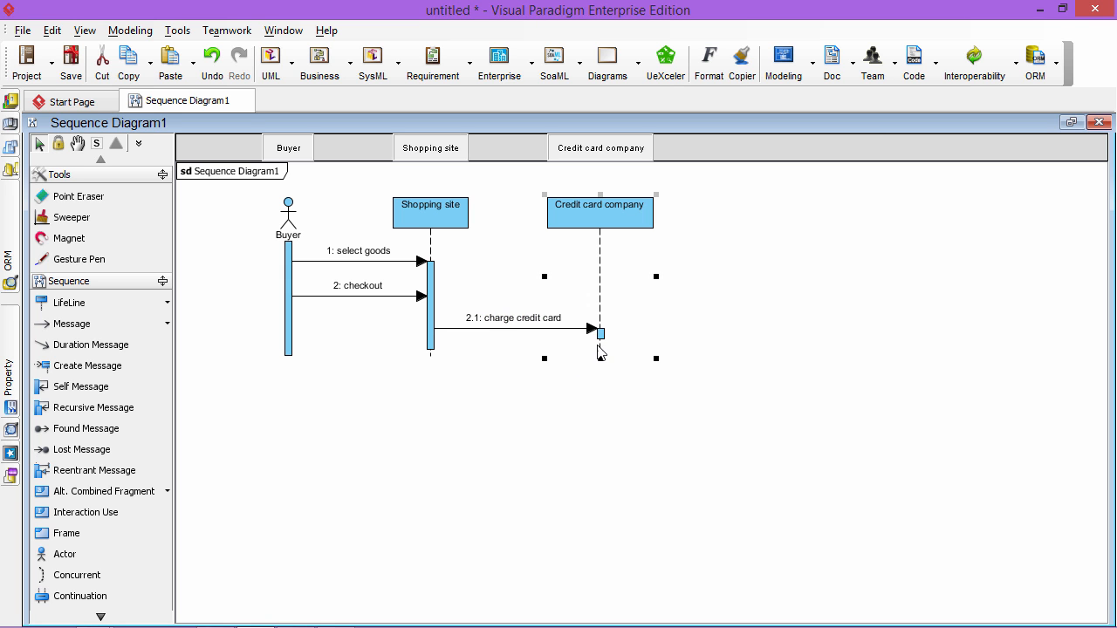
pyautogui.moveTo(616, 356)
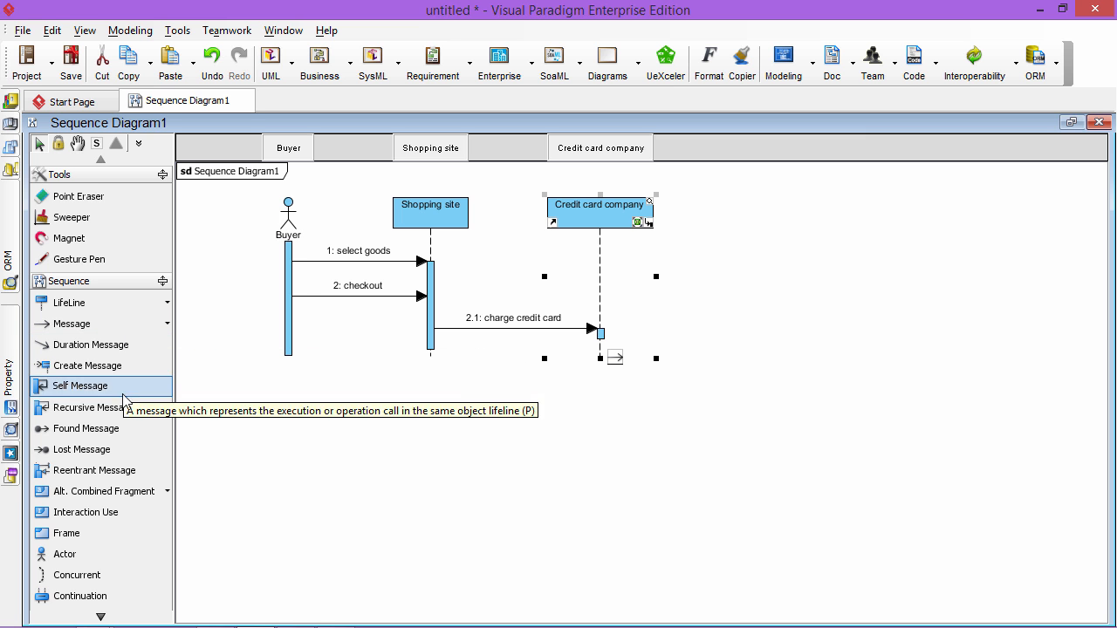
pyautogui.moveTo(794, 213)
pyautogui.write('Account department')
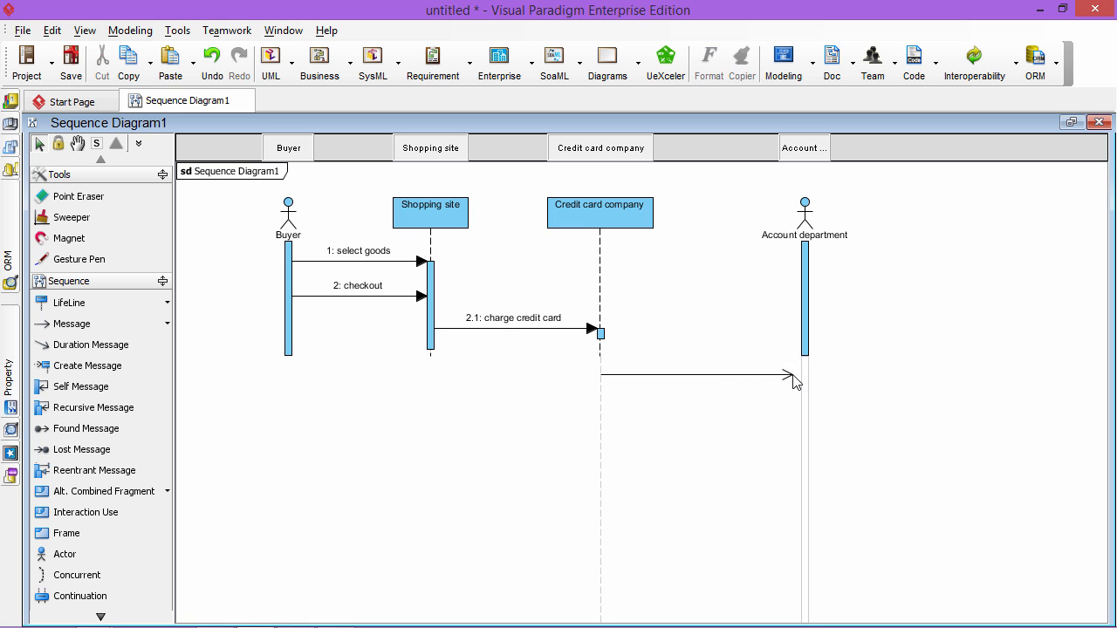
# Add an Account department actor receiving 3: payment received from Credit card company
pyautogui.write('payment re')
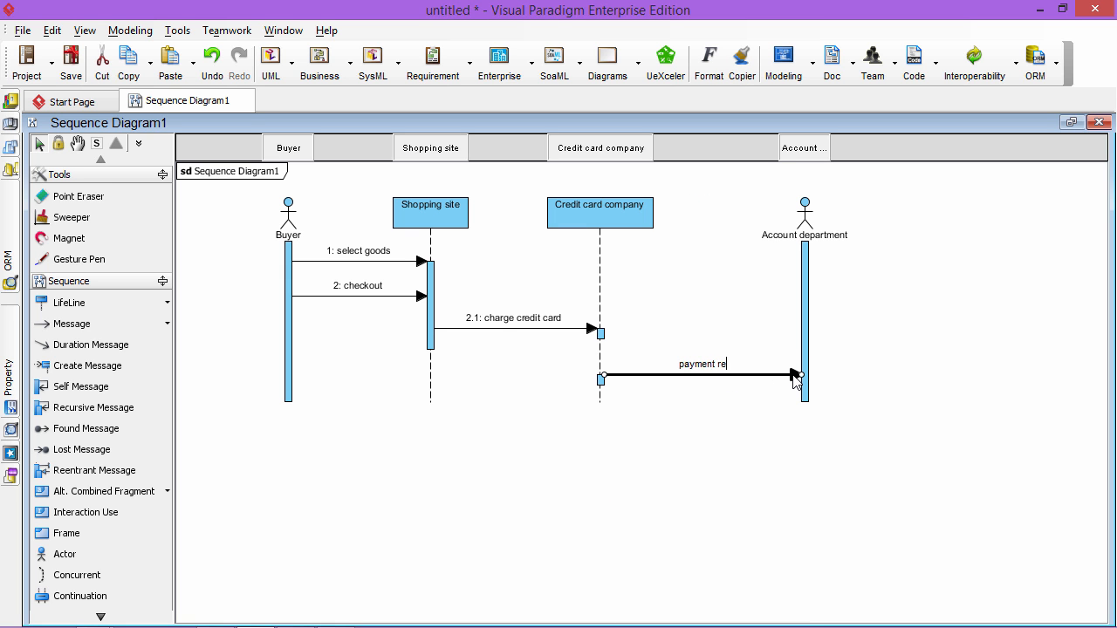
pyautogui.write('payment received')
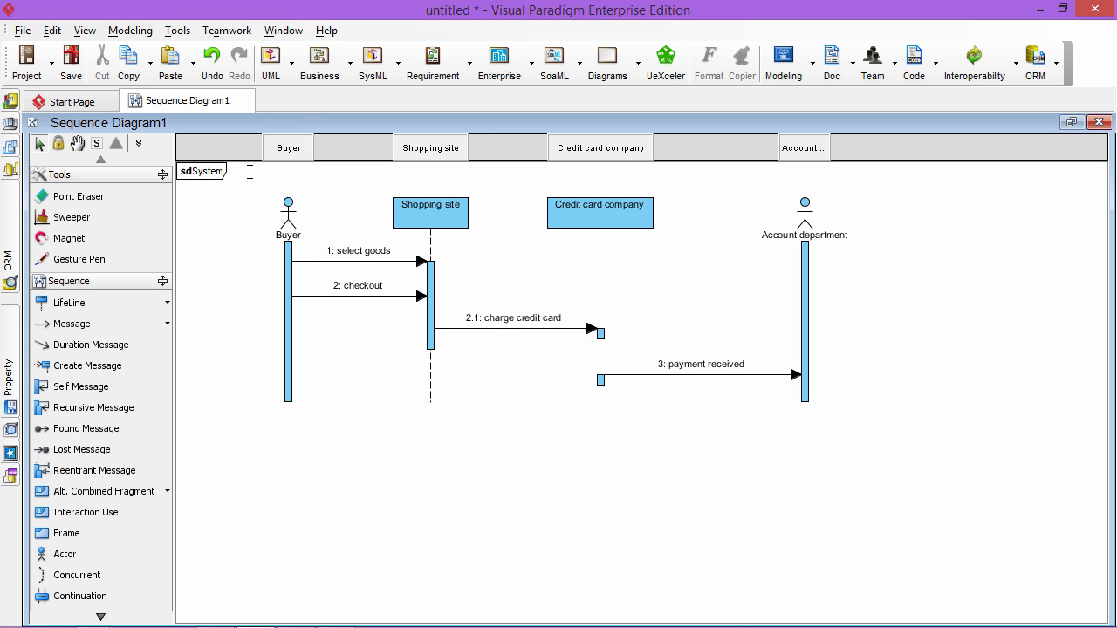
# Name the first frame System level and create a second sequence diagram named Sub-system level
pyautogui.write('System level')
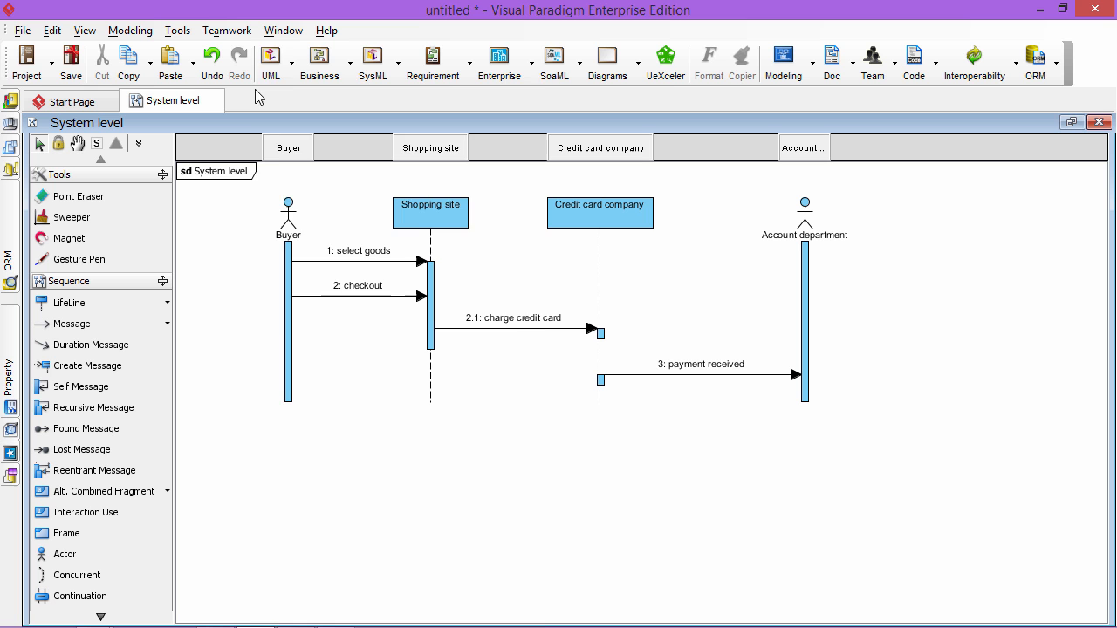
pyautogui.click(269, 61)
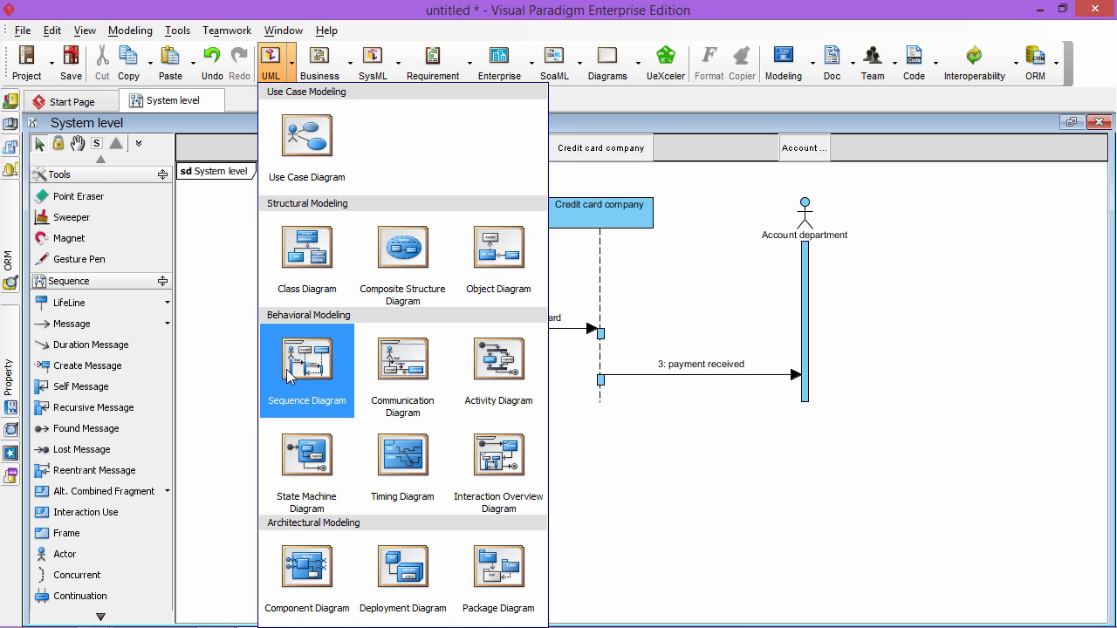
pyautogui.click(307, 358)
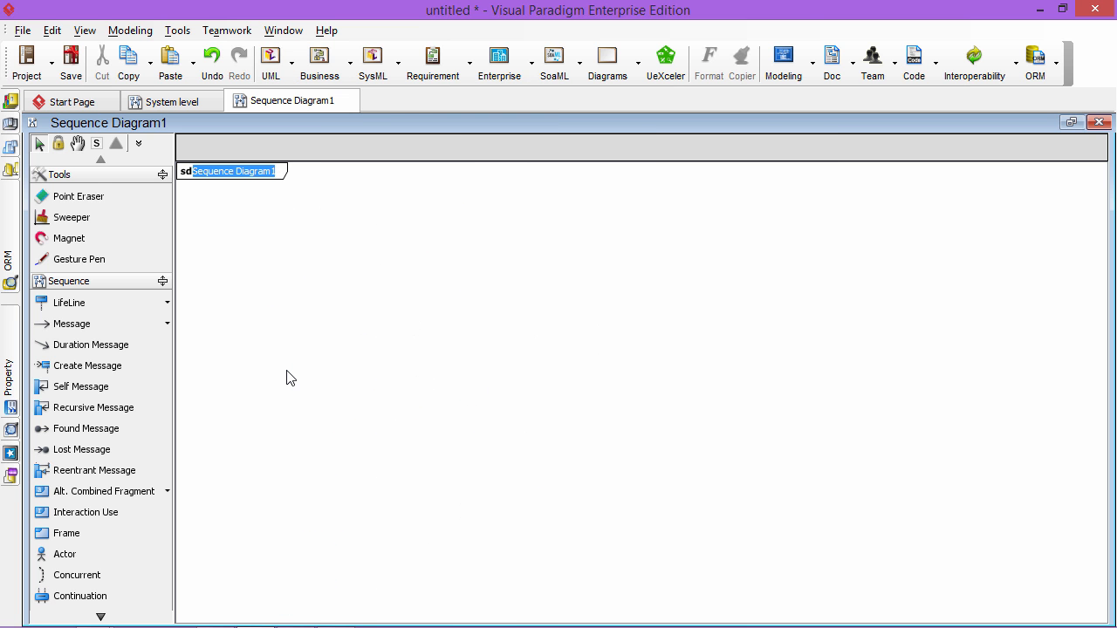
pyautogui.write('Sub-system level')
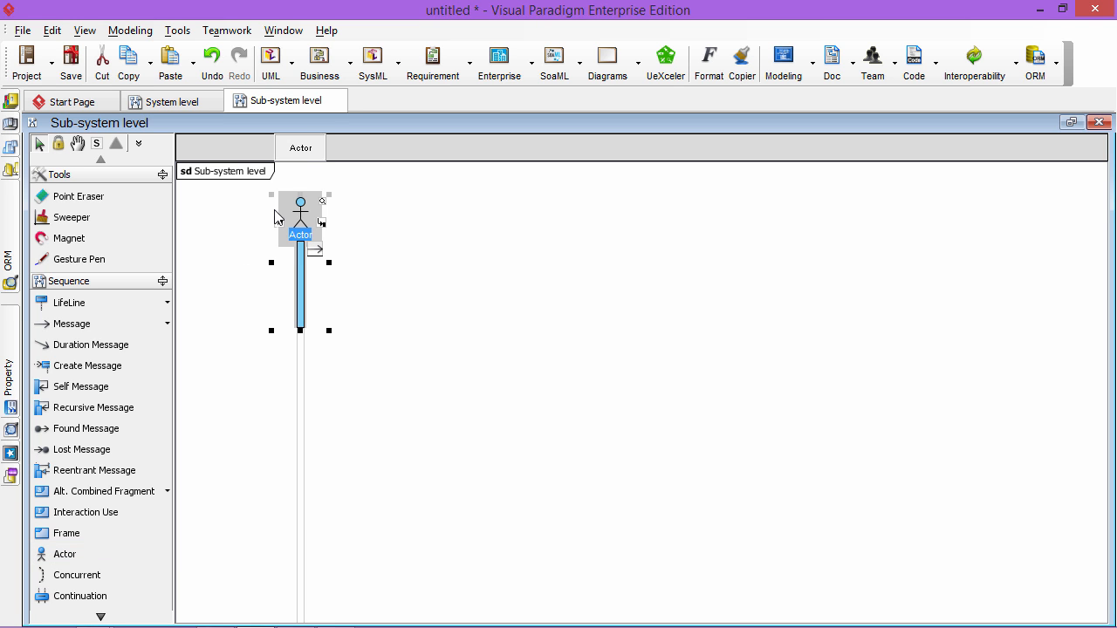
pyautogui.moveTo(300, 210)
pyautogui.write('Buyer')
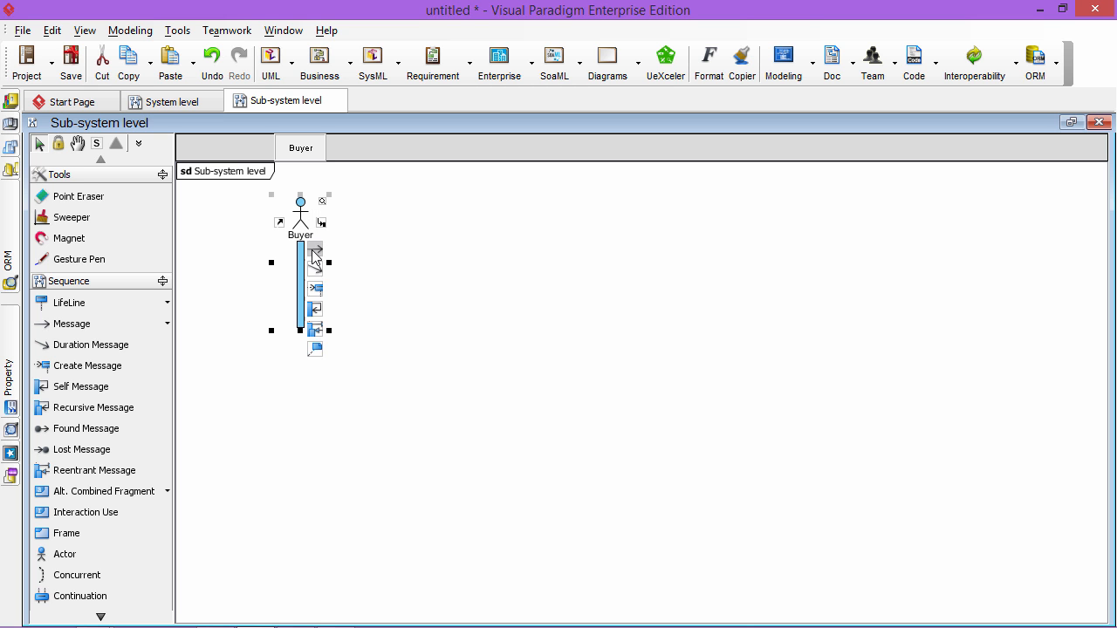
# Have Buyer send 1: select goods to a new Goods list lifeline in the Sub-system level diagram
pyautogui.moveTo(301, 264); pyautogui.dragTo(450, 264)
pyautogui.write('Select')
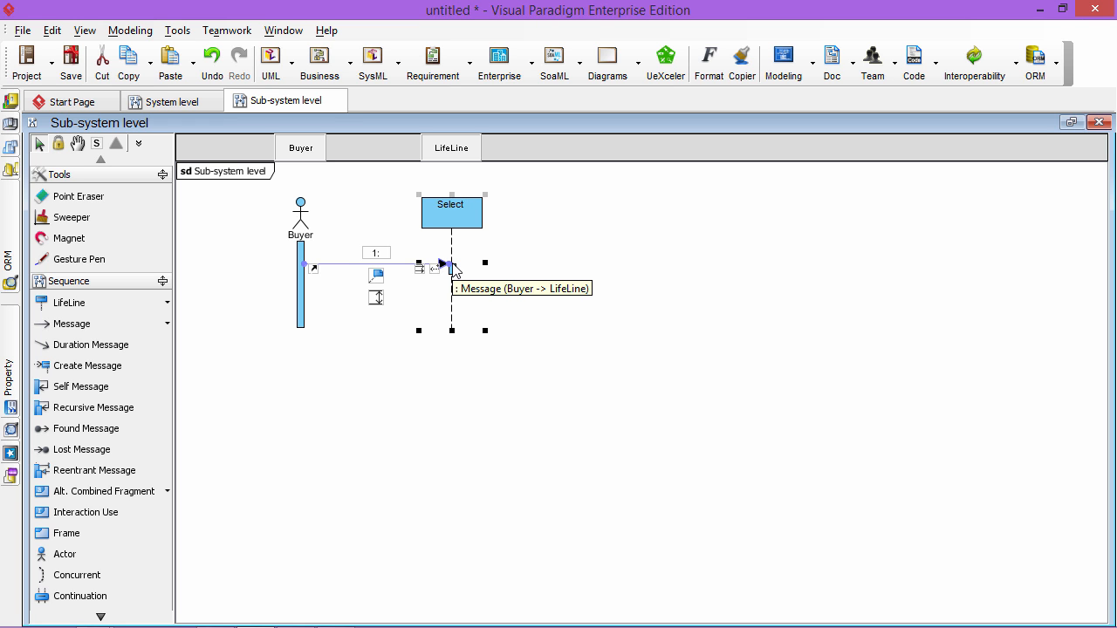
pyautogui.doubleClick(450, 204)
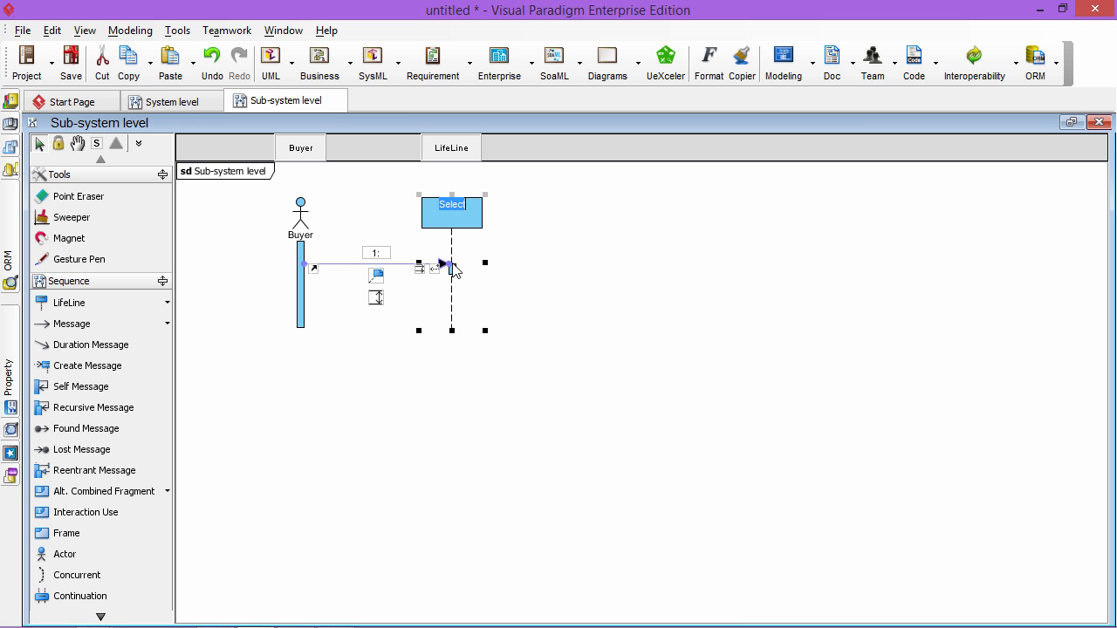
pyautogui.write('Goodslist')
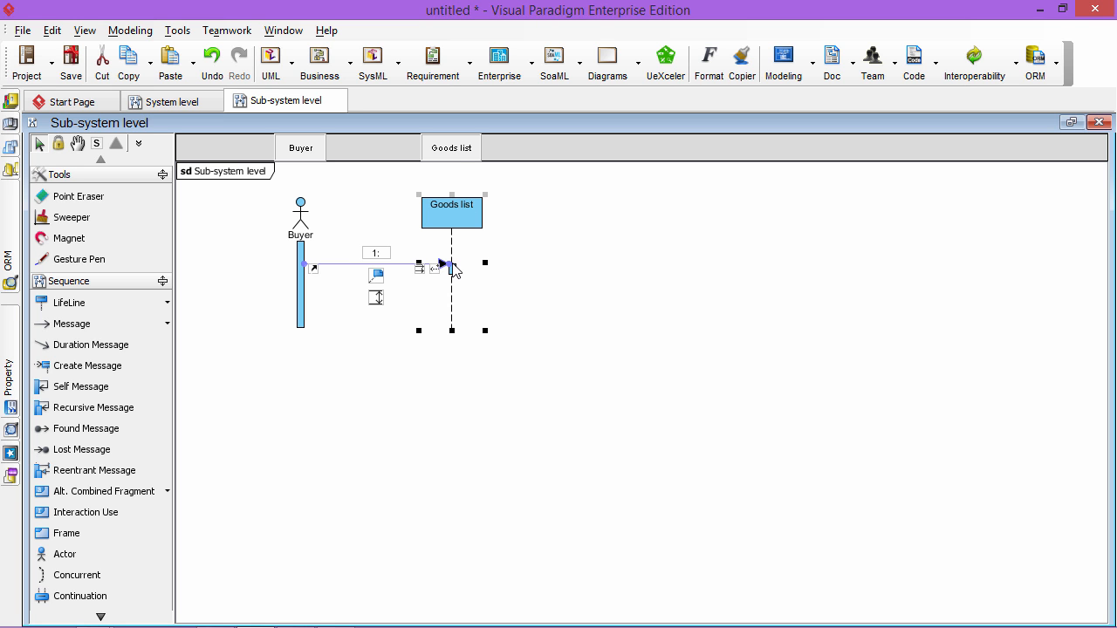
pyautogui.write('pic')
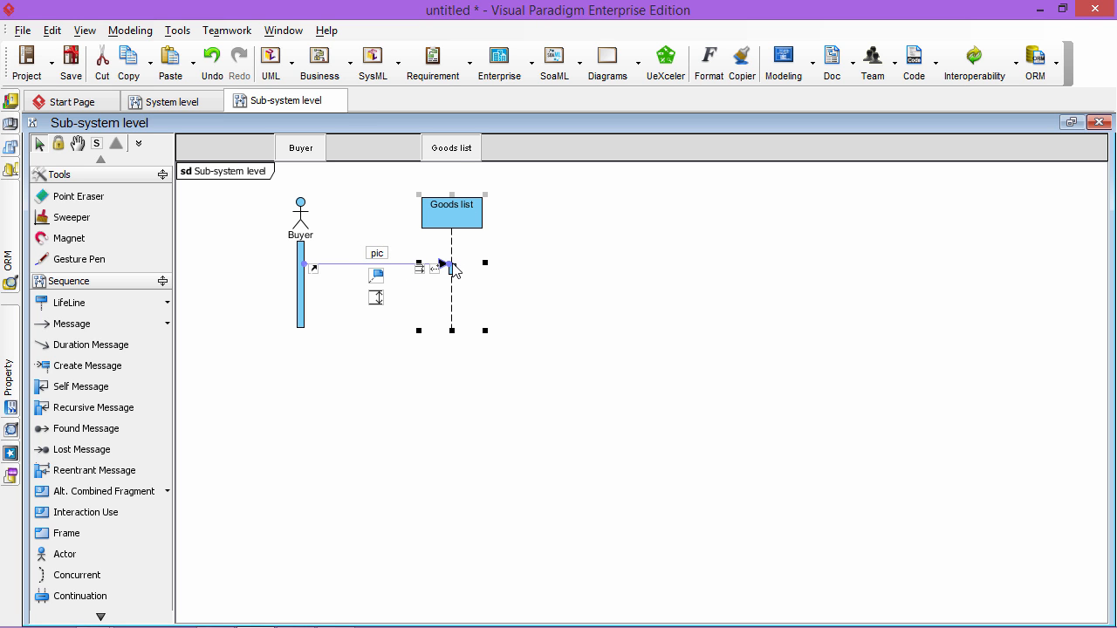
pyautogui.write('select goods')
pyautogui.write('Ca')
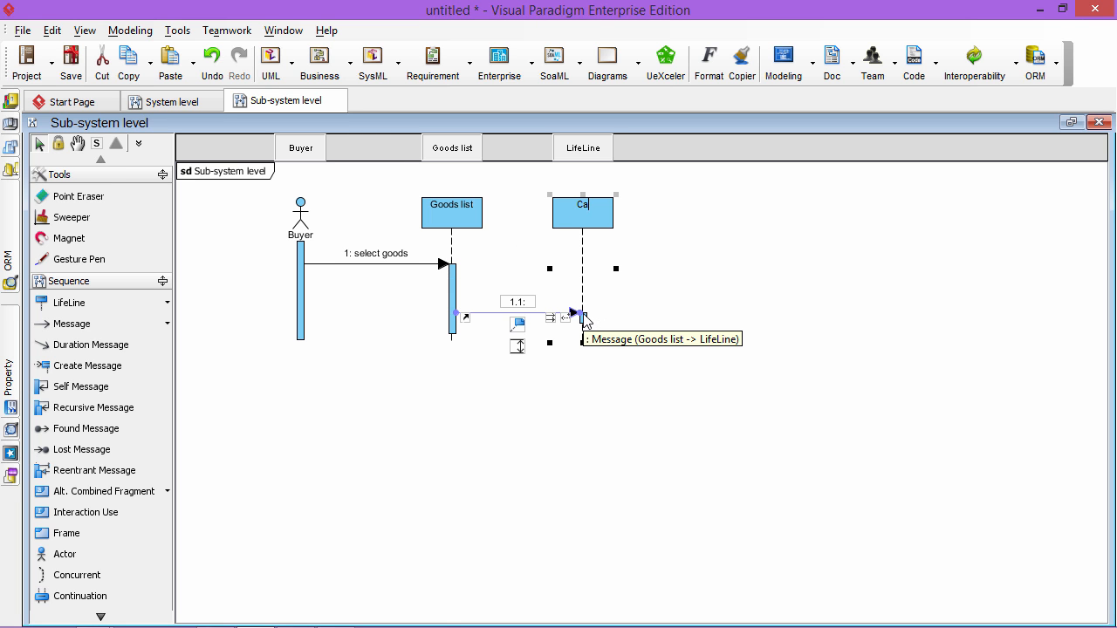
# Add Goods list's 1.1: add to Cart, Buyer's 2: checkout, and a new Payment module lifeline
pyautogui.write('rt')
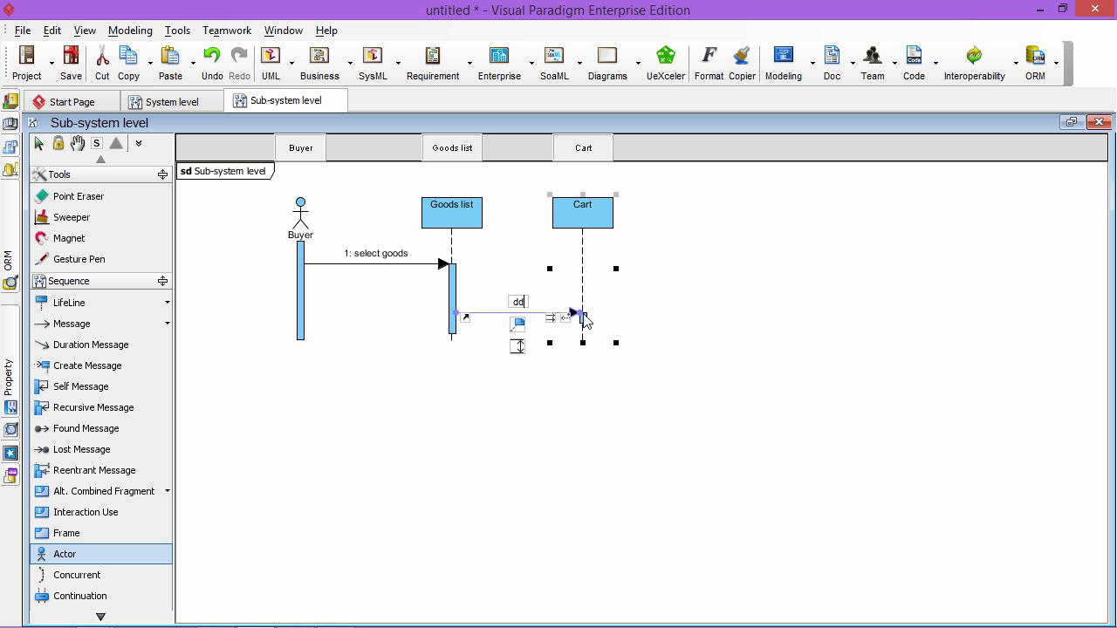
pyautogui.write('1.1: add')
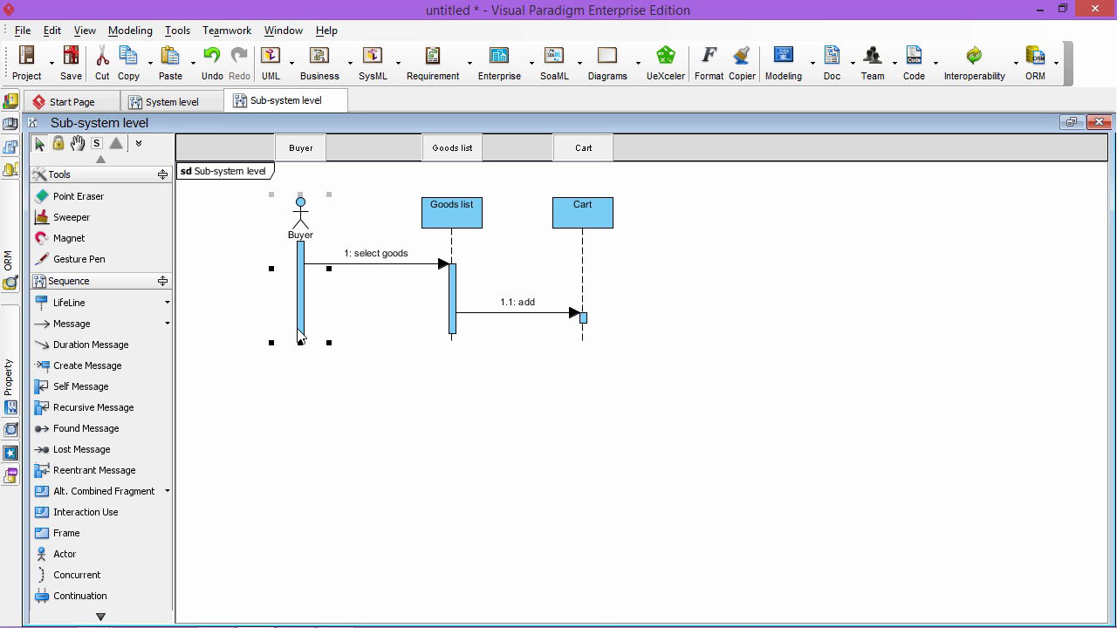
pyautogui.click(583, 213)
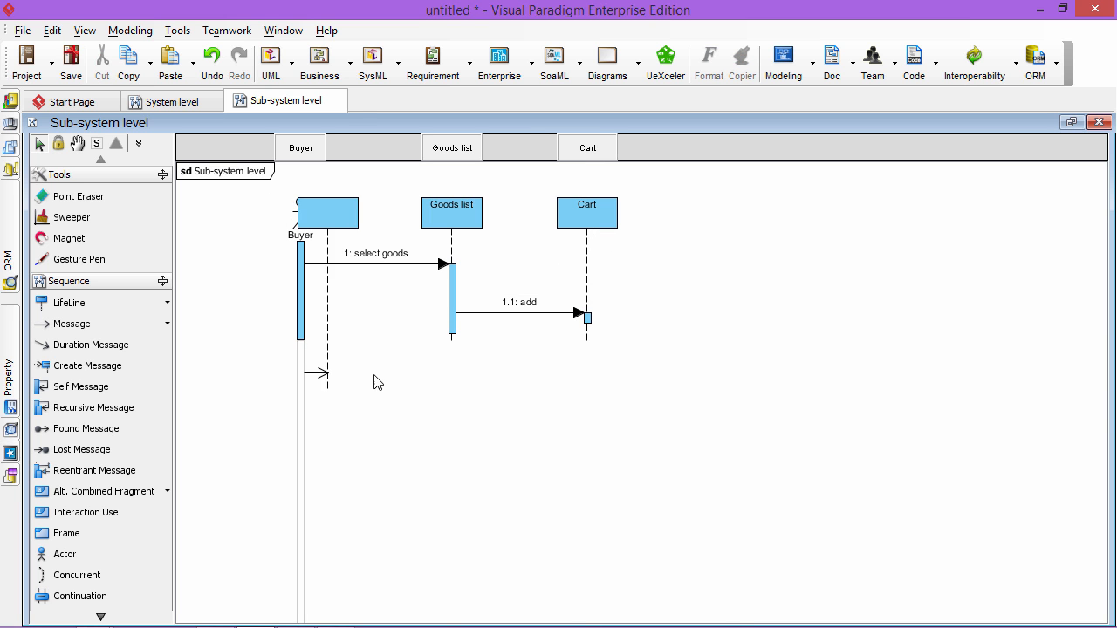
pyautogui.write('checkout')
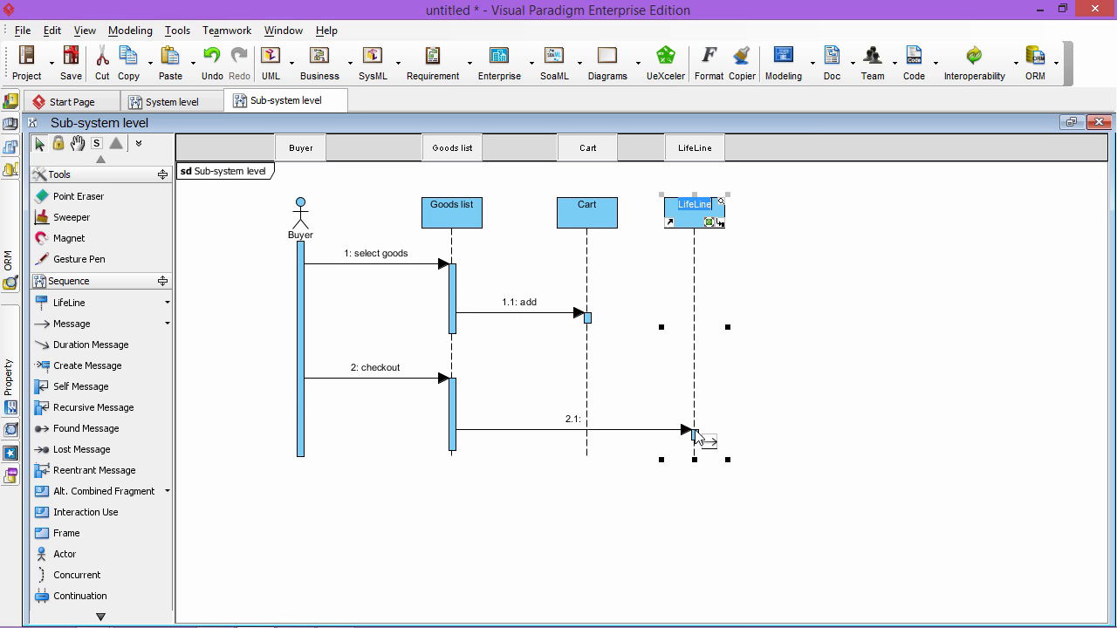
pyautogui.write('Payment module')
pyautogui.click(572, 419)
pyautogui.write(' charge amount')
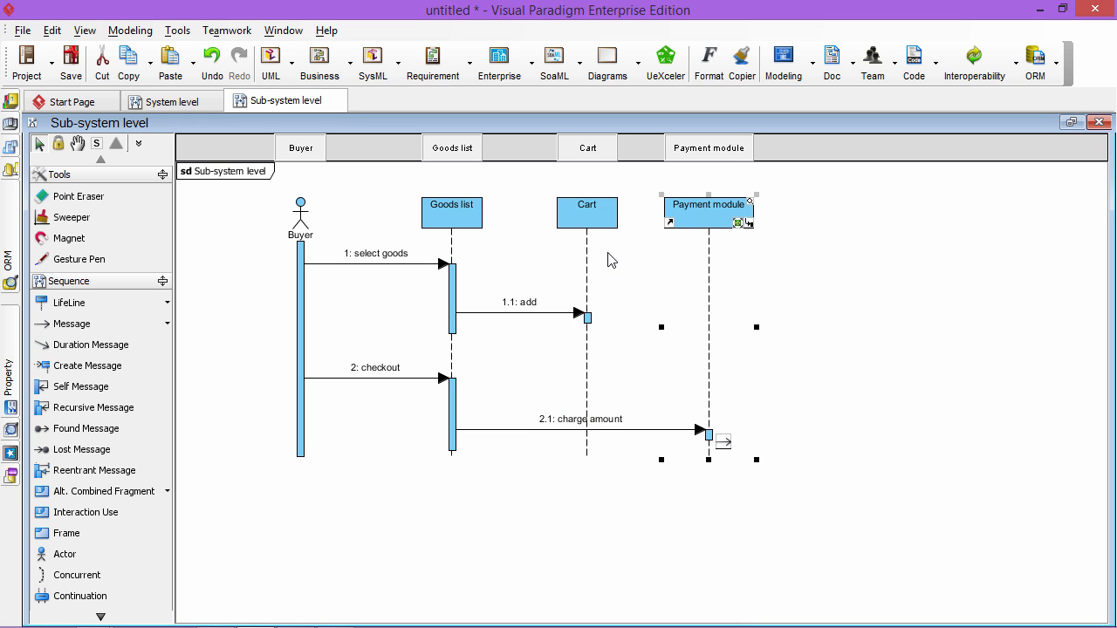
# Draw message 2.1: charge amount from Goods list to the Payment module lifeline
pyautogui.click(480, 253)
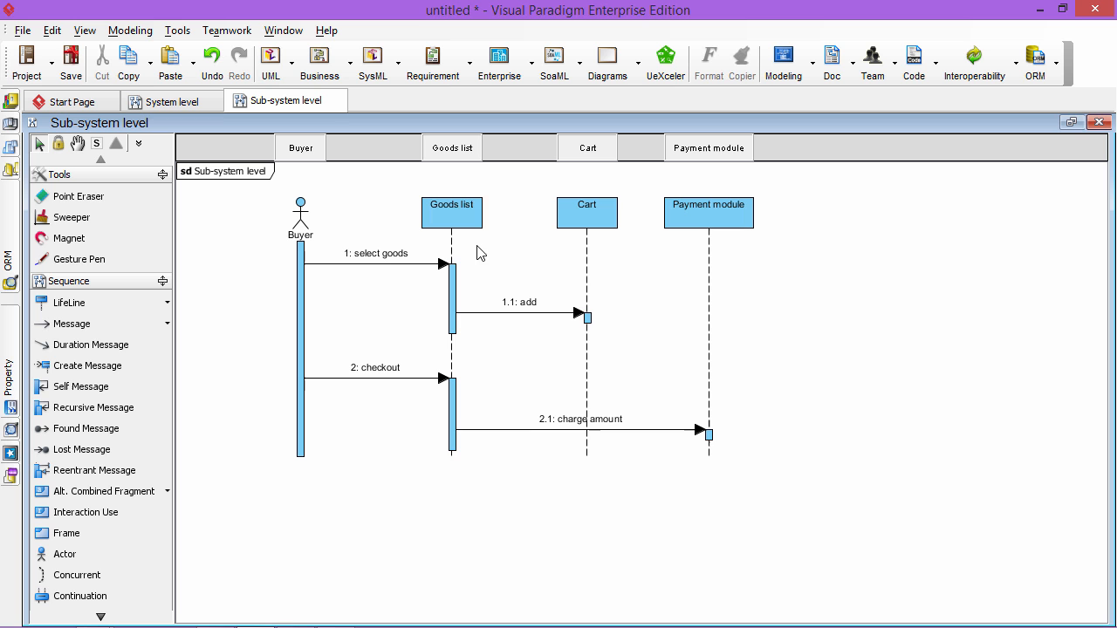
pyautogui.click(450, 213)
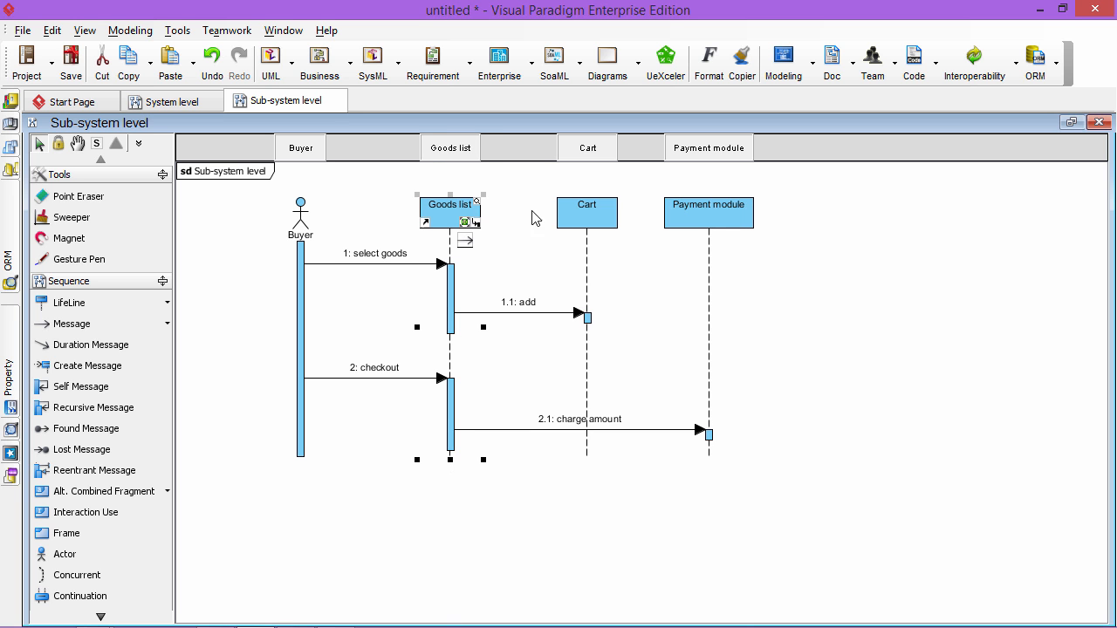
pyautogui.click(586, 213)
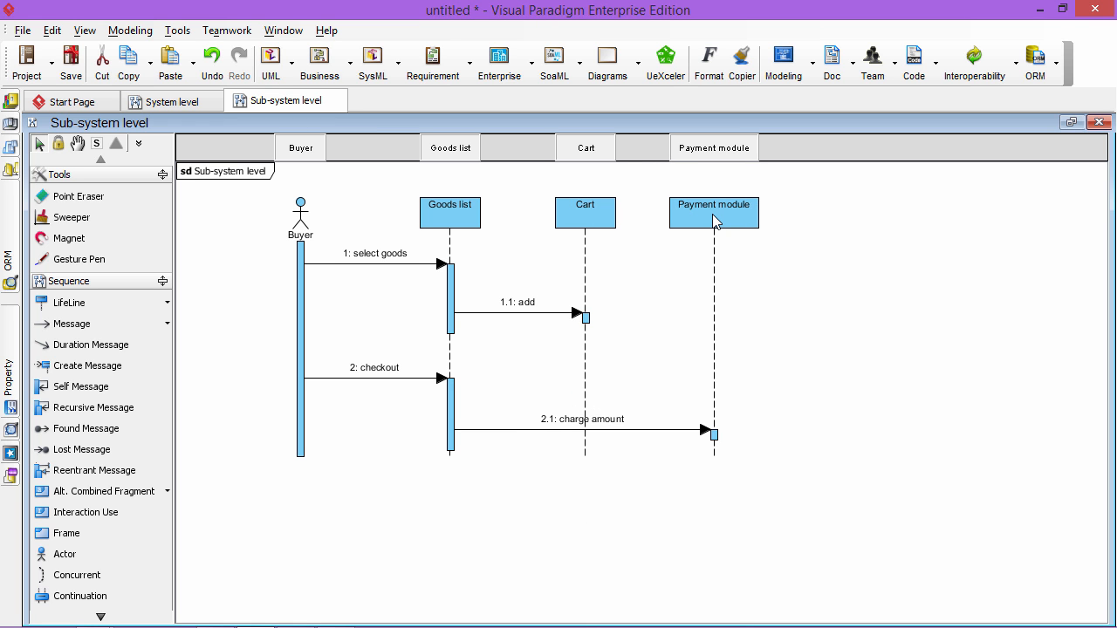
pyautogui.click(714, 212)
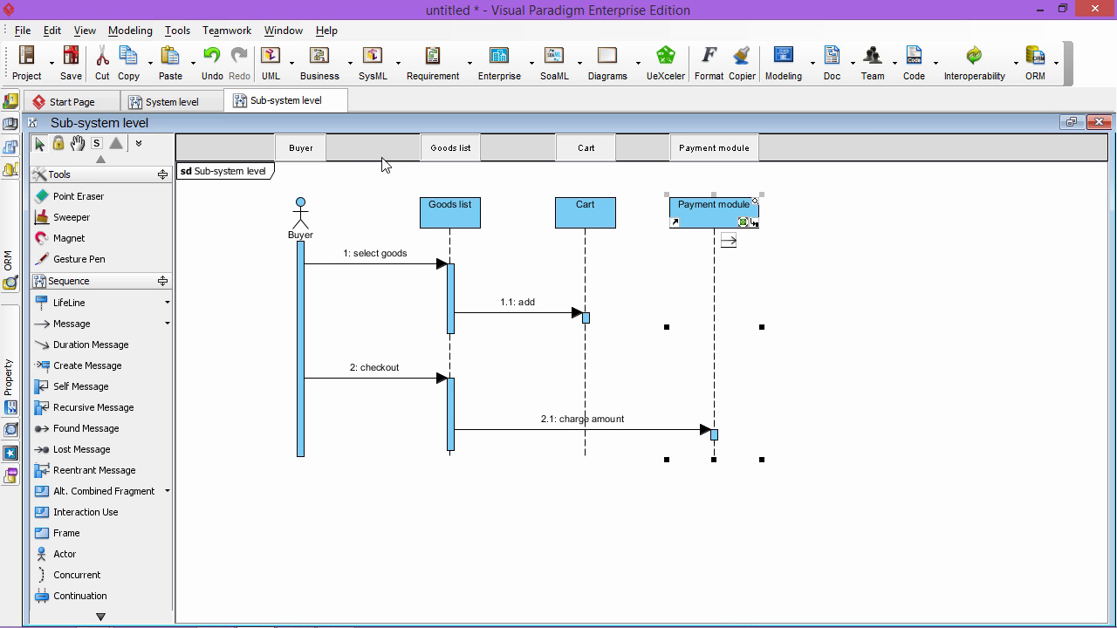
# Create an Object level sequence diagram with Order sending 1: getQty and 2: getDiscount to OrderLine
pyautogui.click(269, 63)
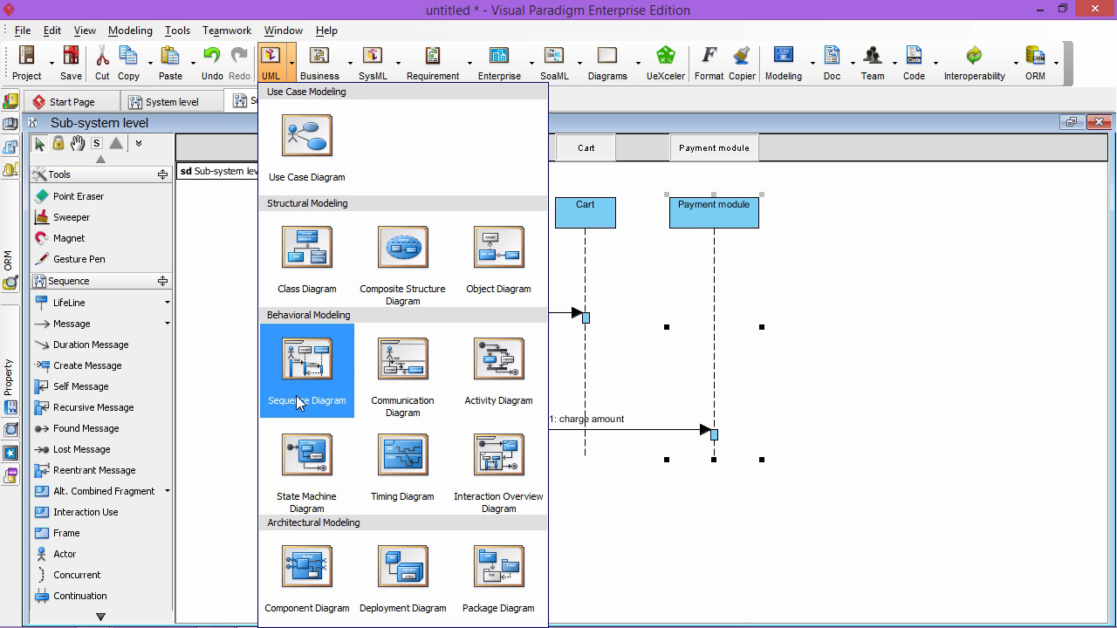
pyautogui.click(307, 360)
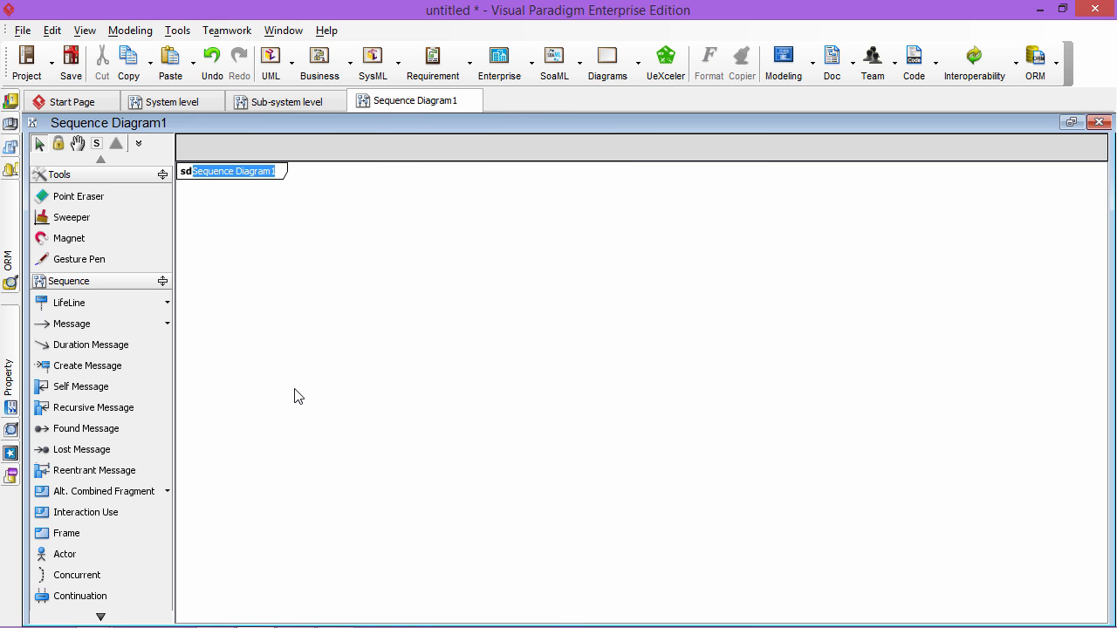
pyautogui.write('Object level')
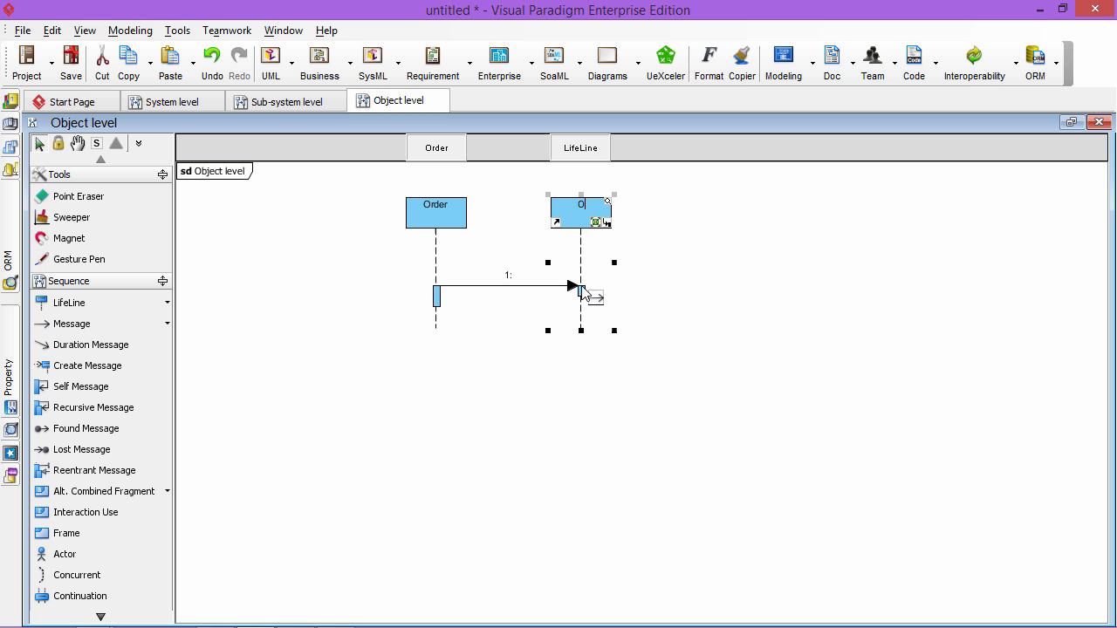
pyautogui.write('rderLine')
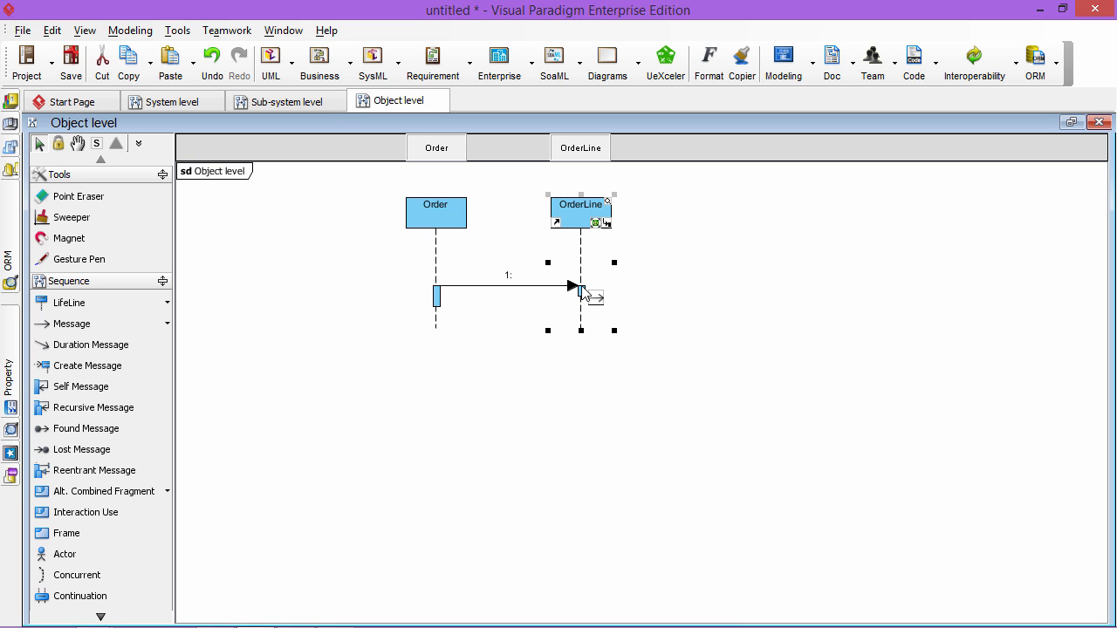
pyautogui.write('getQty')
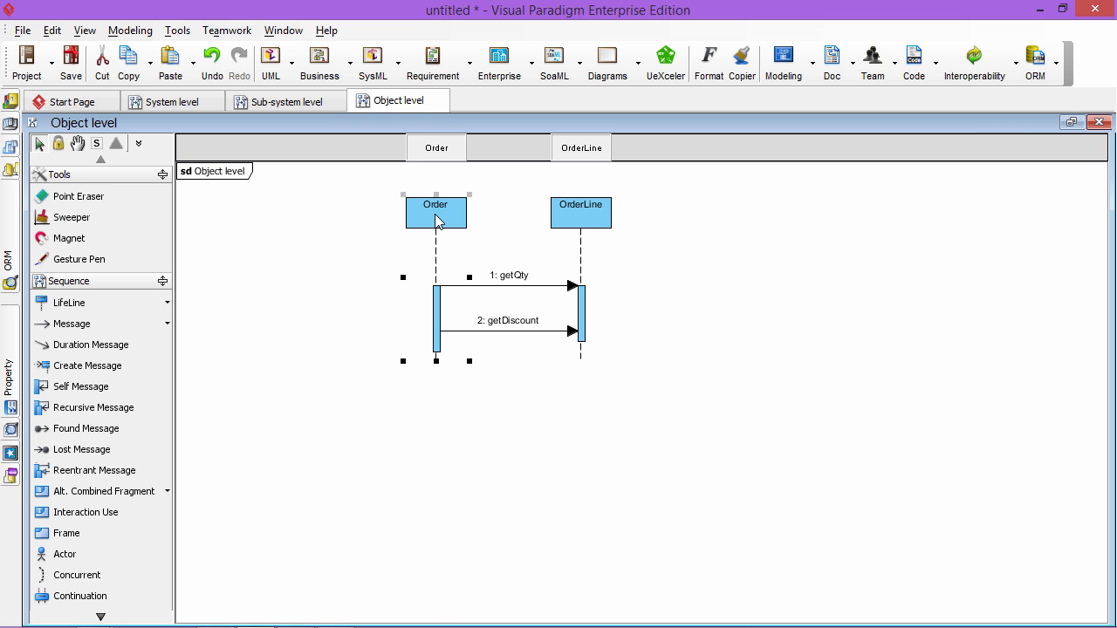
pyautogui.moveTo(436, 209)
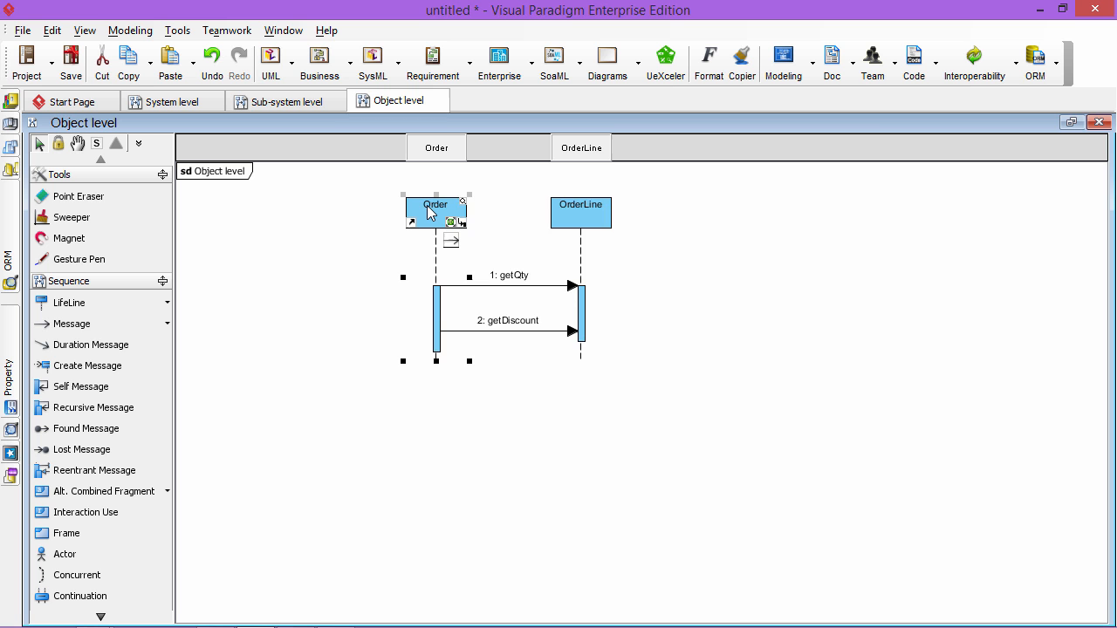
# Create classes Order and OrderLine as classifiers for the two lifelines via Select Class
pyautogui.rightClick(436, 209)
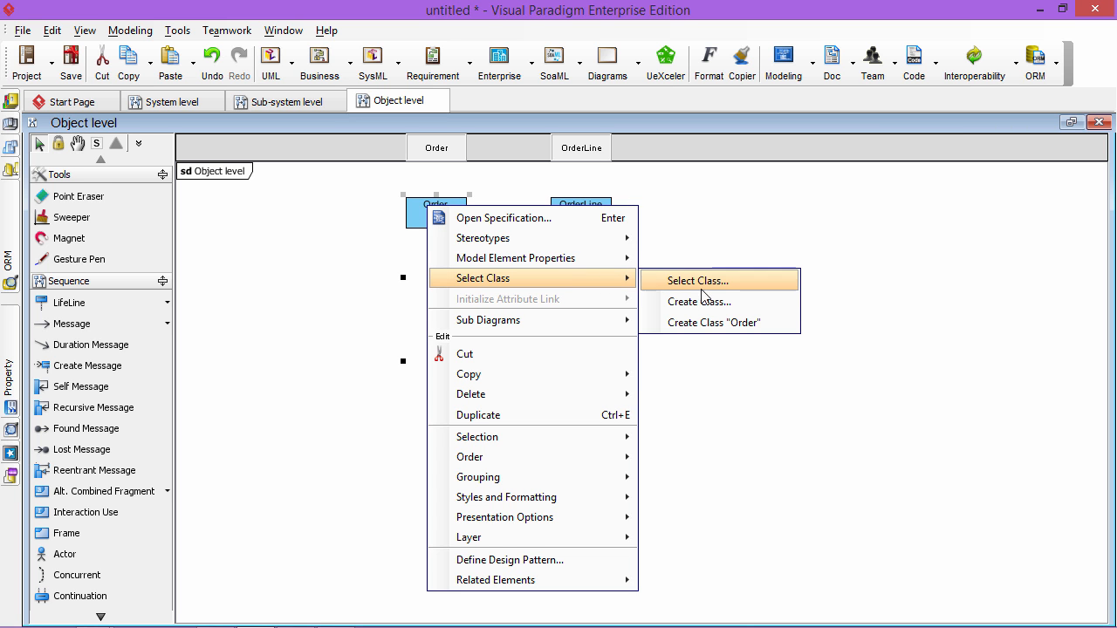
pyautogui.moveTo(707, 332)
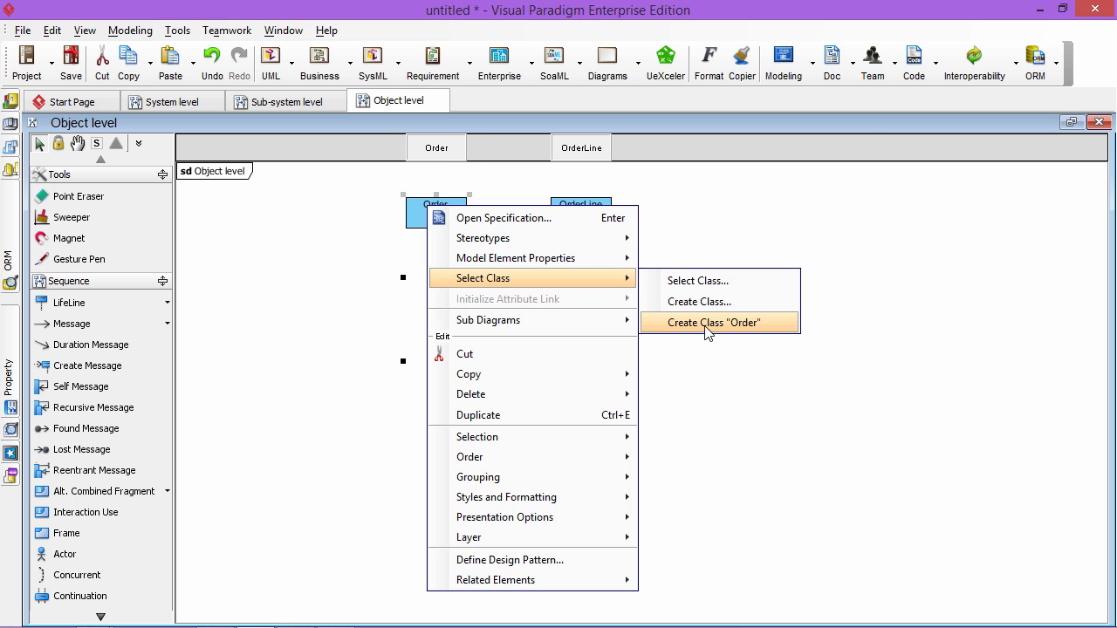
pyautogui.click(714, 321)
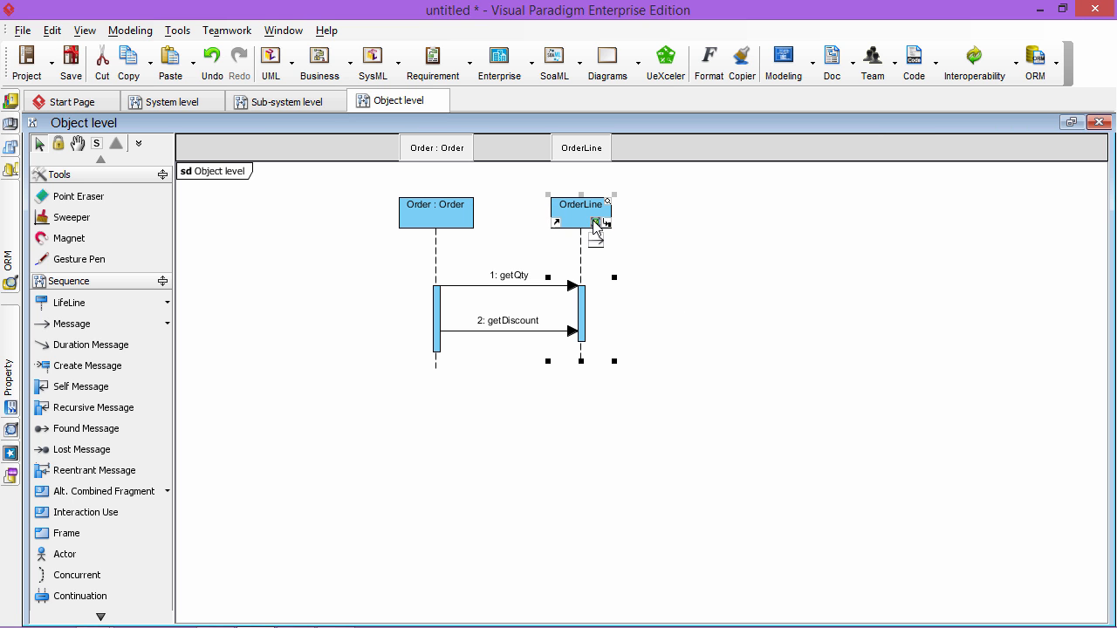
pyautogui.rightClick(580, 210)
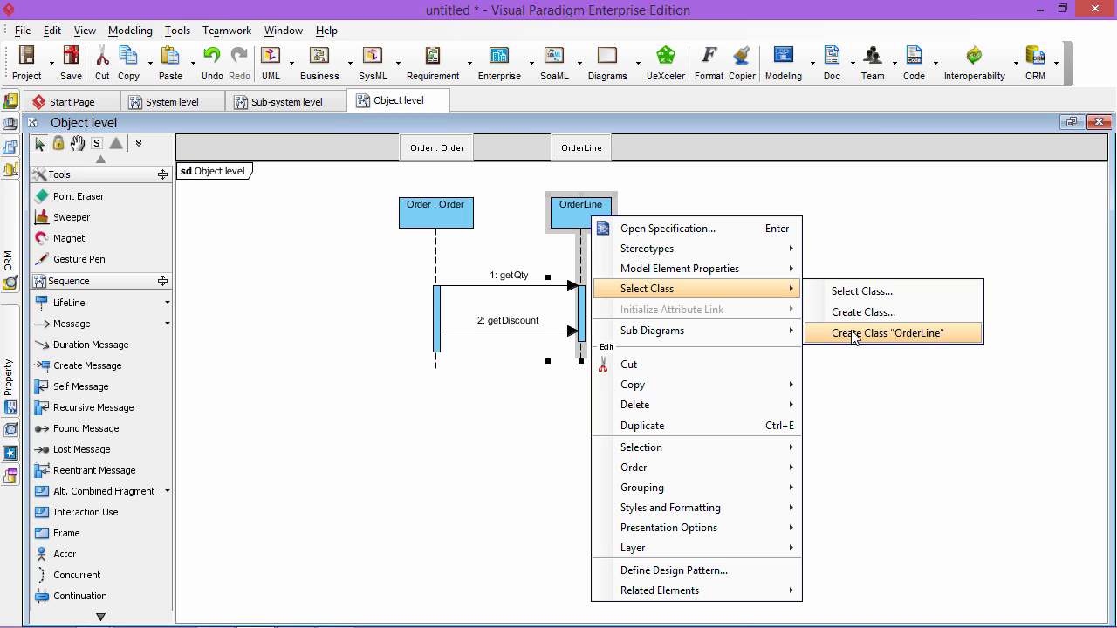
pyautogui.click(890, 332)
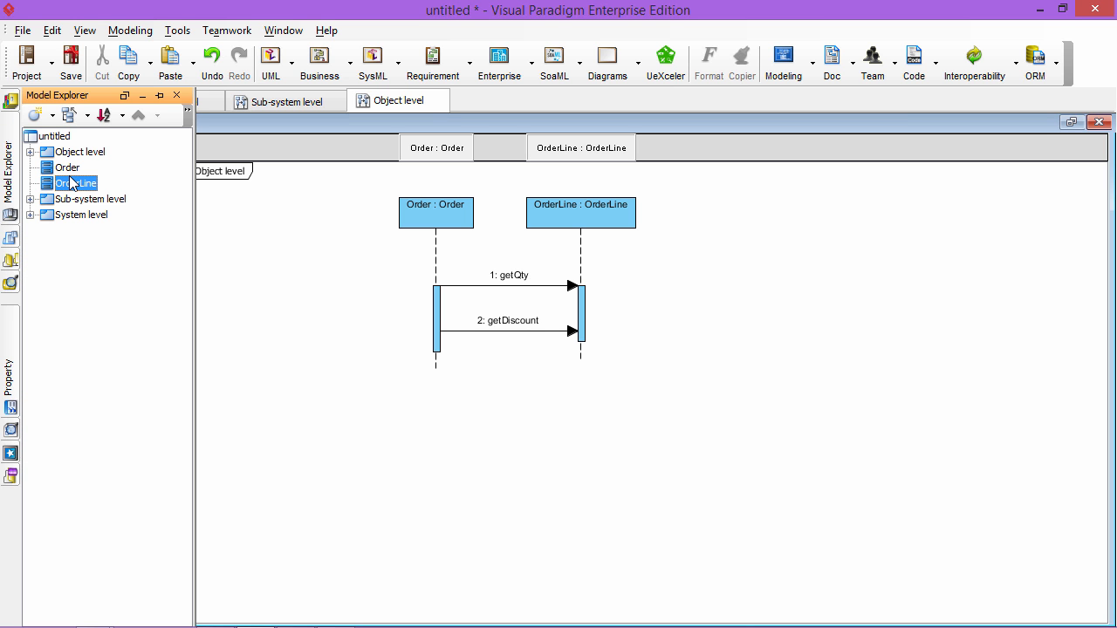
# Form a new class diagram, Class Diagram1, from the Order and OrderLine classes in Model Explorer
pyautogui.click(66, 167)
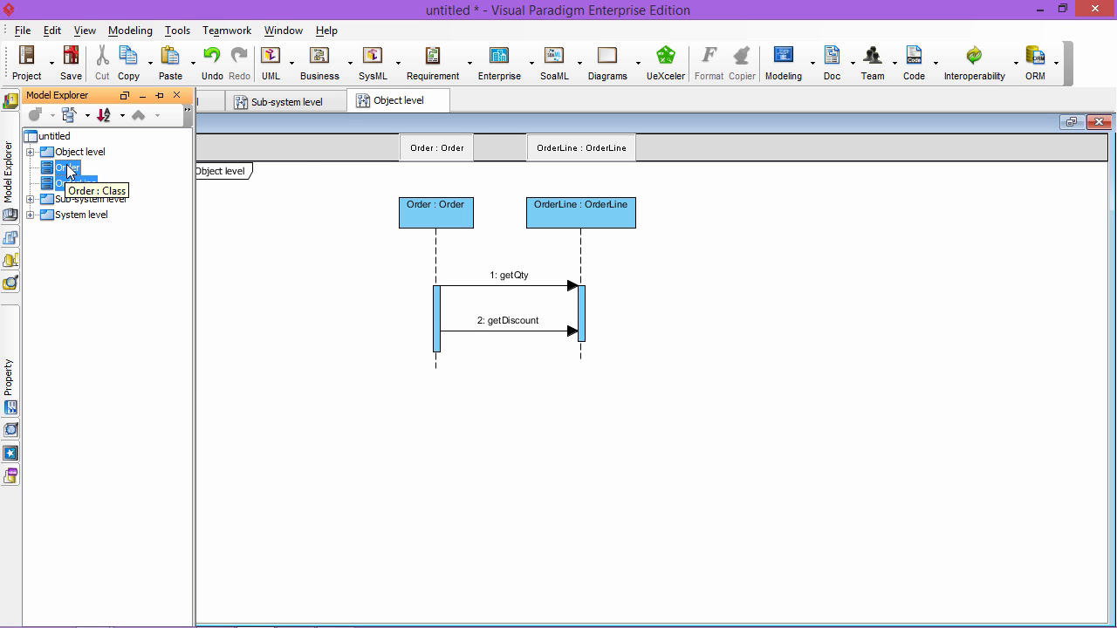
pyautogui.rightClick(70, 168)
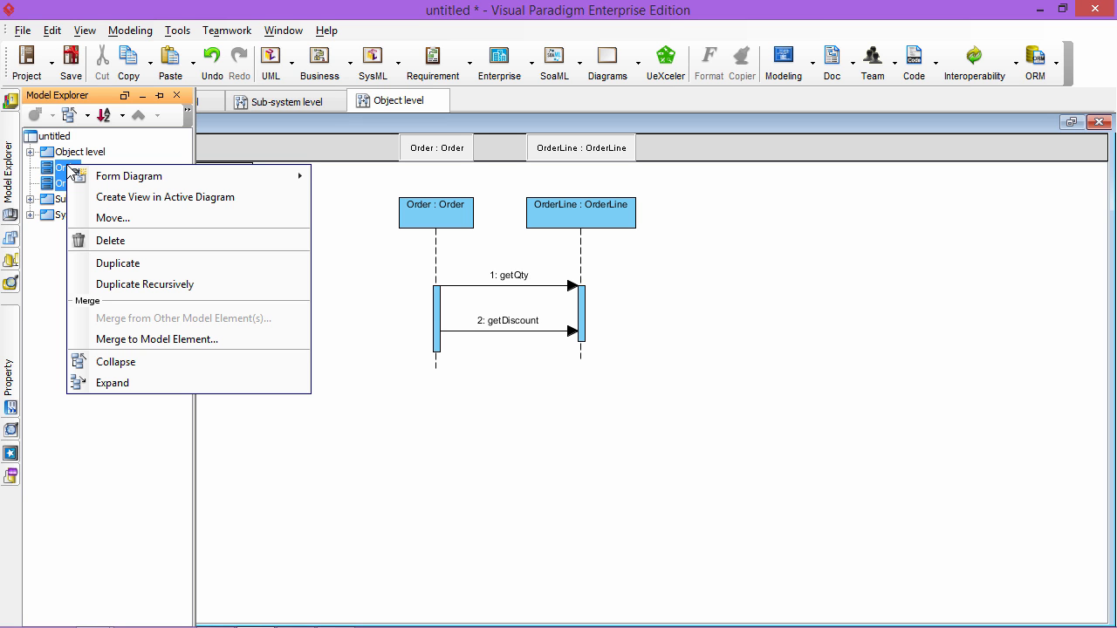
pyautogui.moveTo(129, 175)
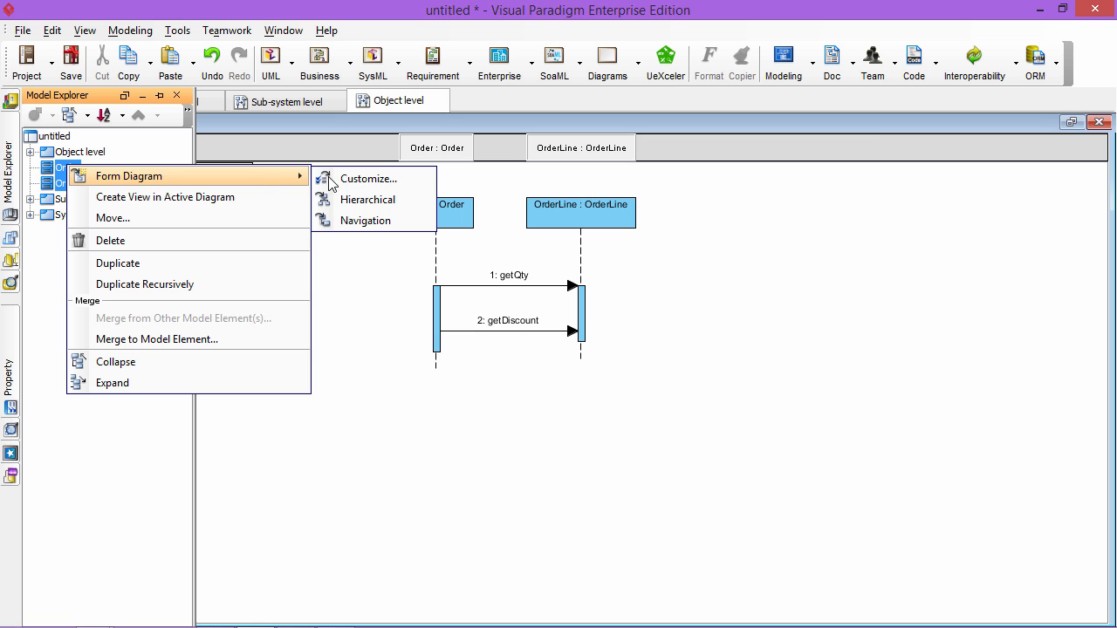
pyautogui.moveTo(367, 178)
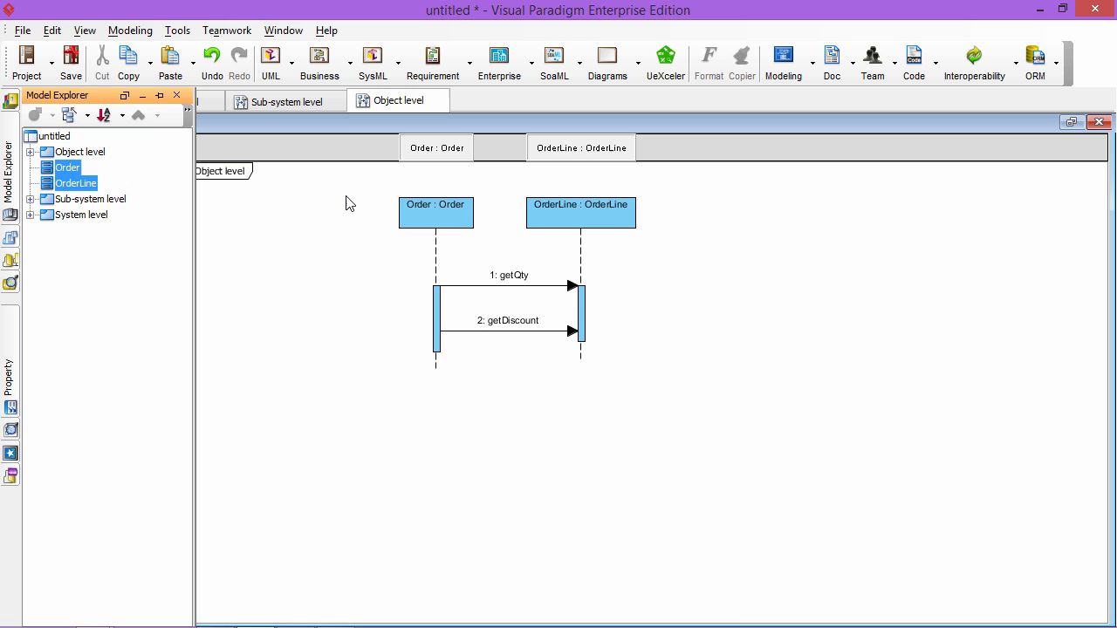
pyautogui.click(510, 100)
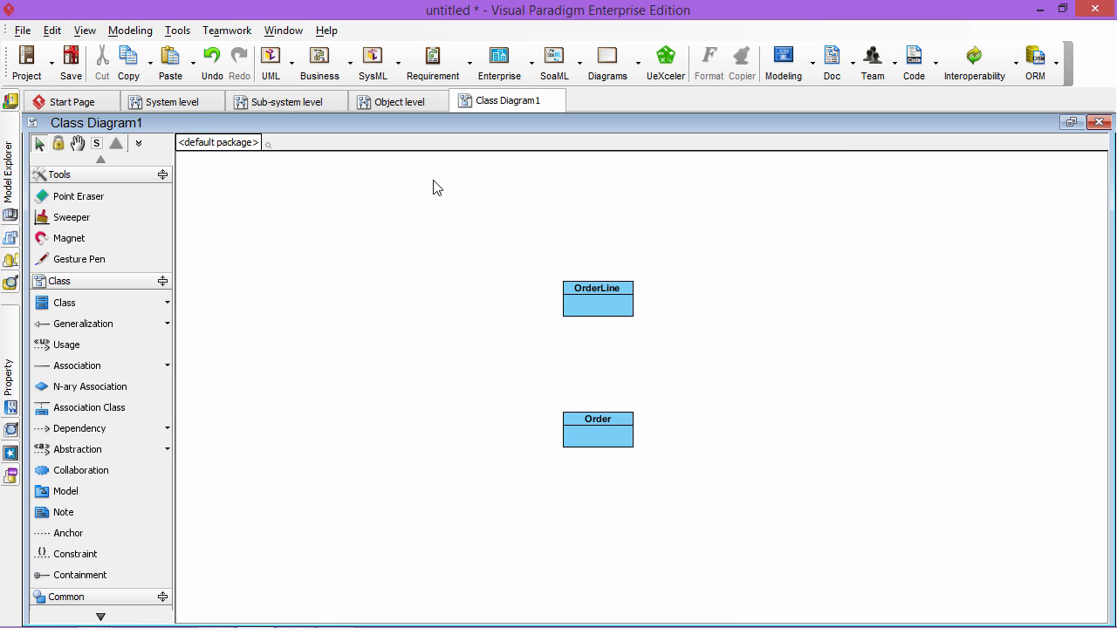
# Link Order and OrderLine with a 1..* association, rename OrderLine to SalesOrderLine, and return to the Object level diagram
pyautogui.click(597, 298)
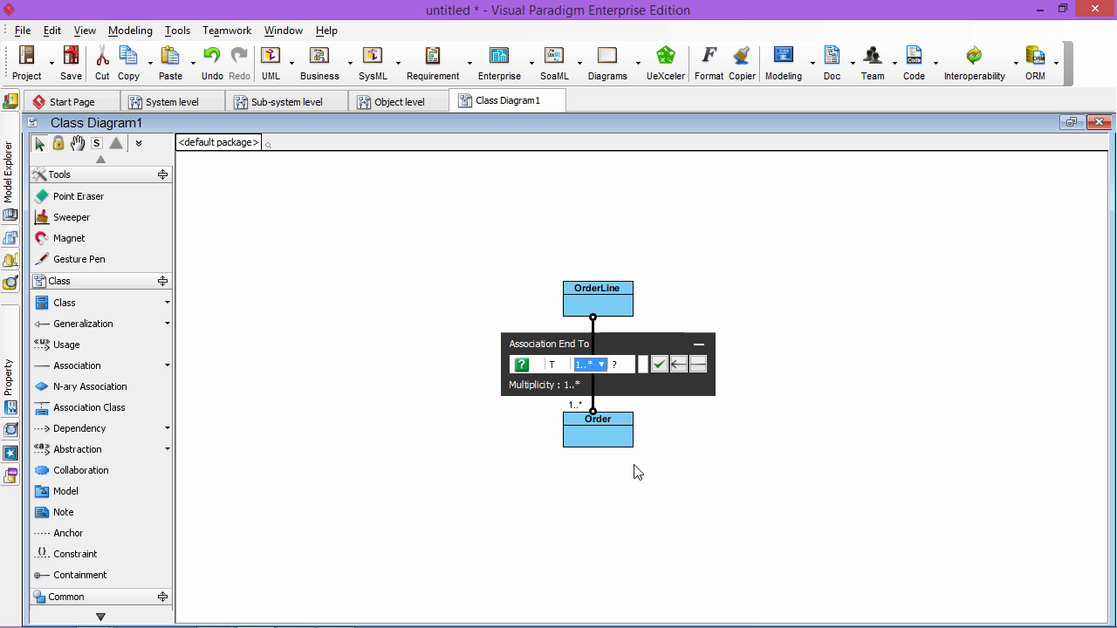
pyautogui.click(597, 433)
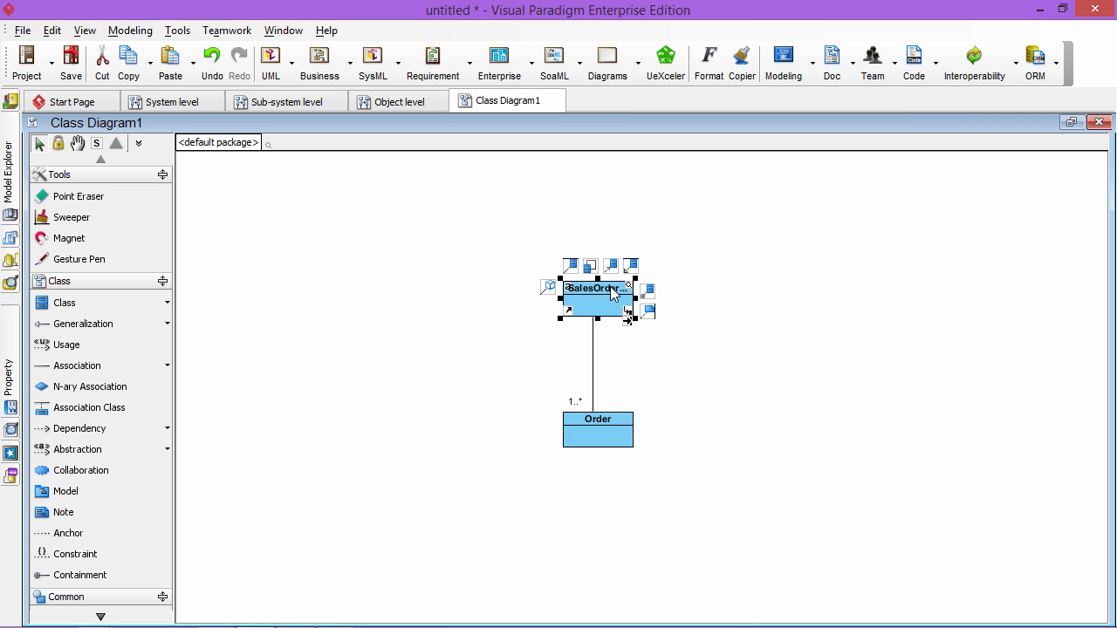
pyautogui.moveTo(384, 129)
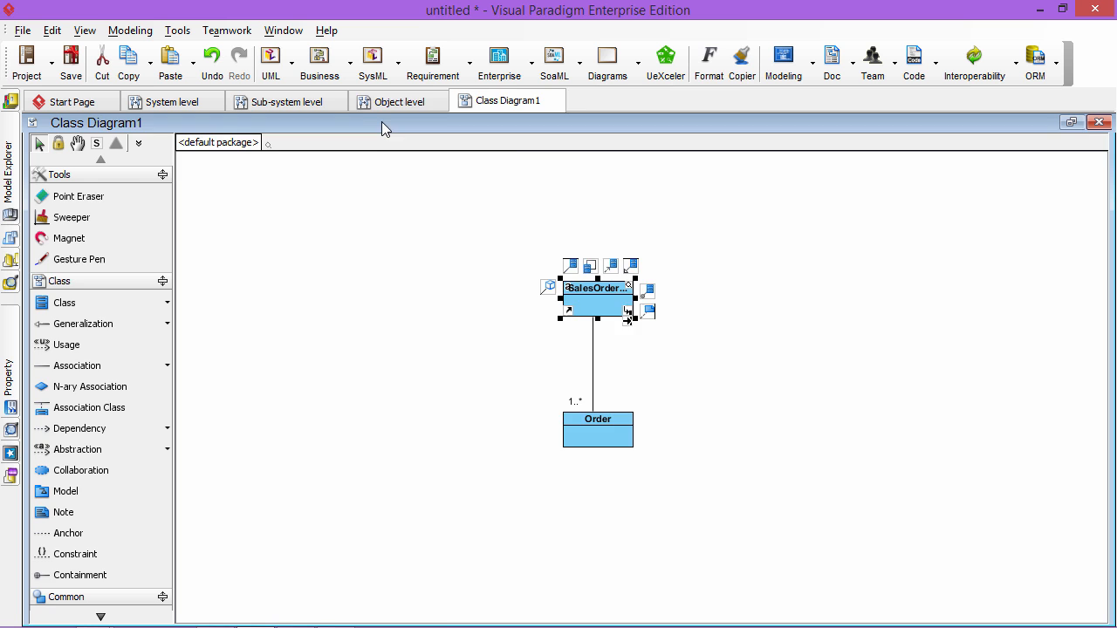
pyautogui.click(397, 99)
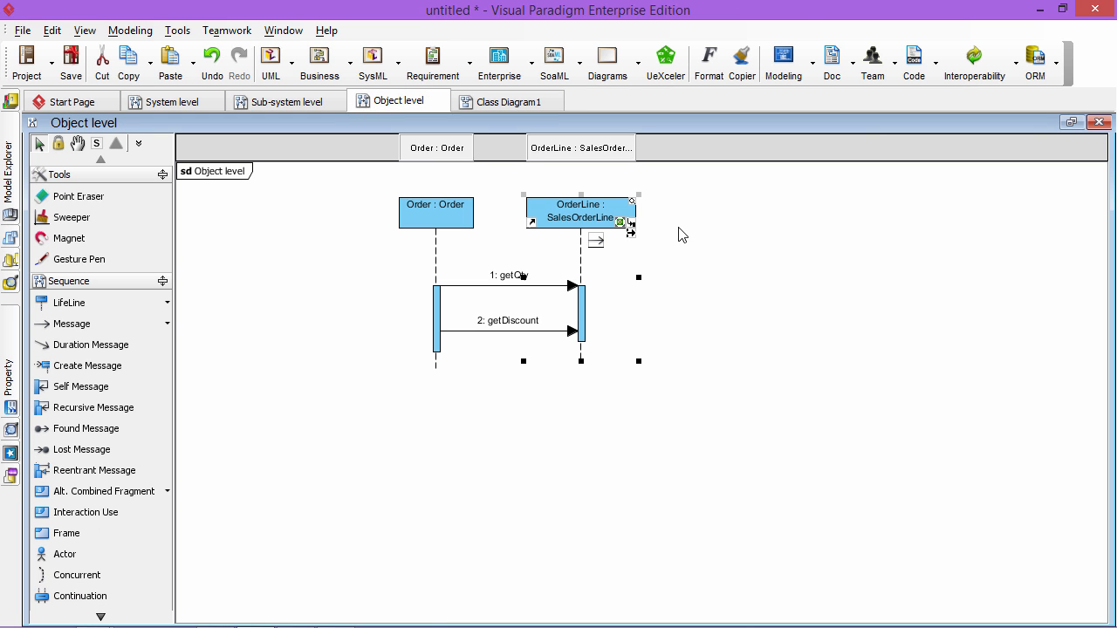